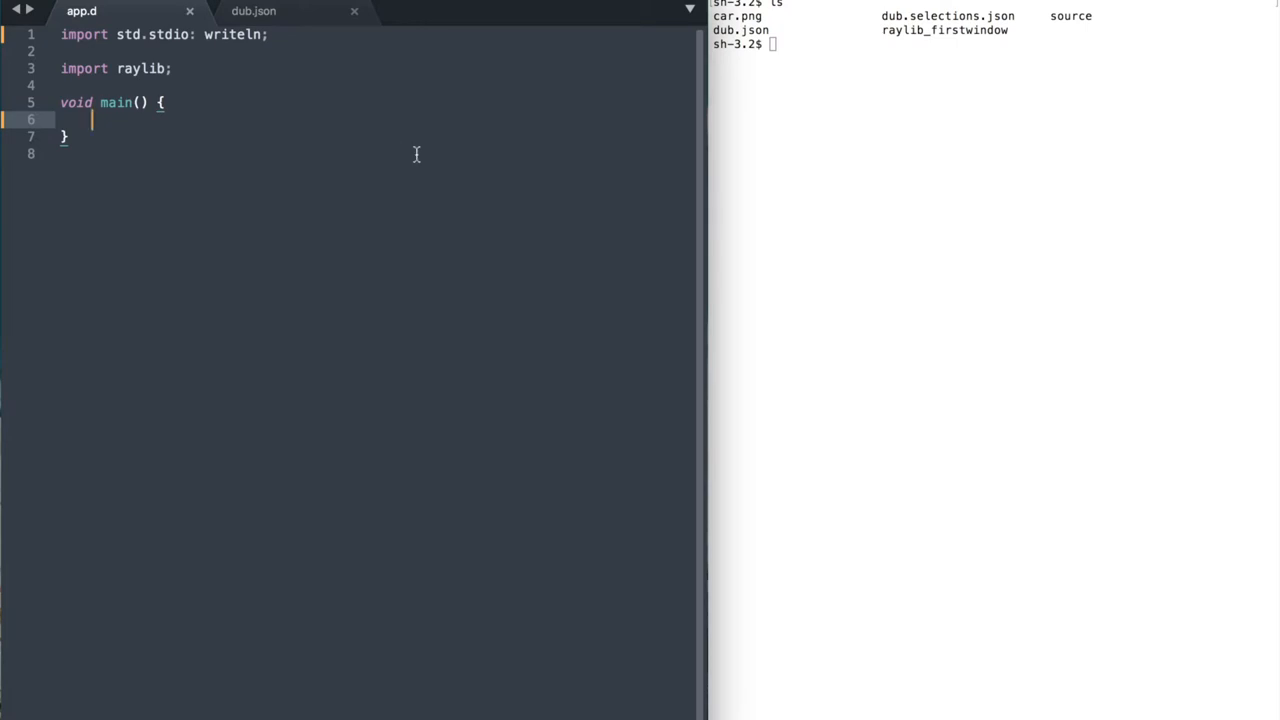
mouse_move(878, 152)
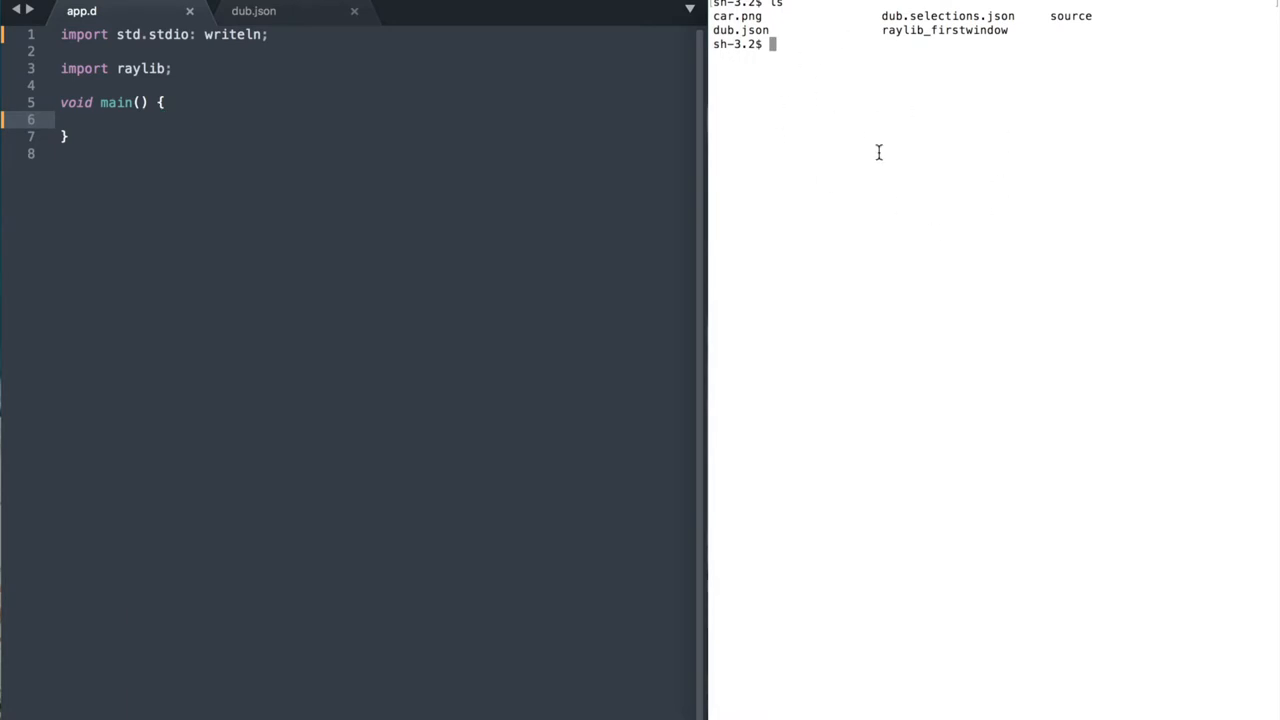
Call InitWindow to open a 720×640 window titled "Dlang Raylib Window".
left_click(253, 11)
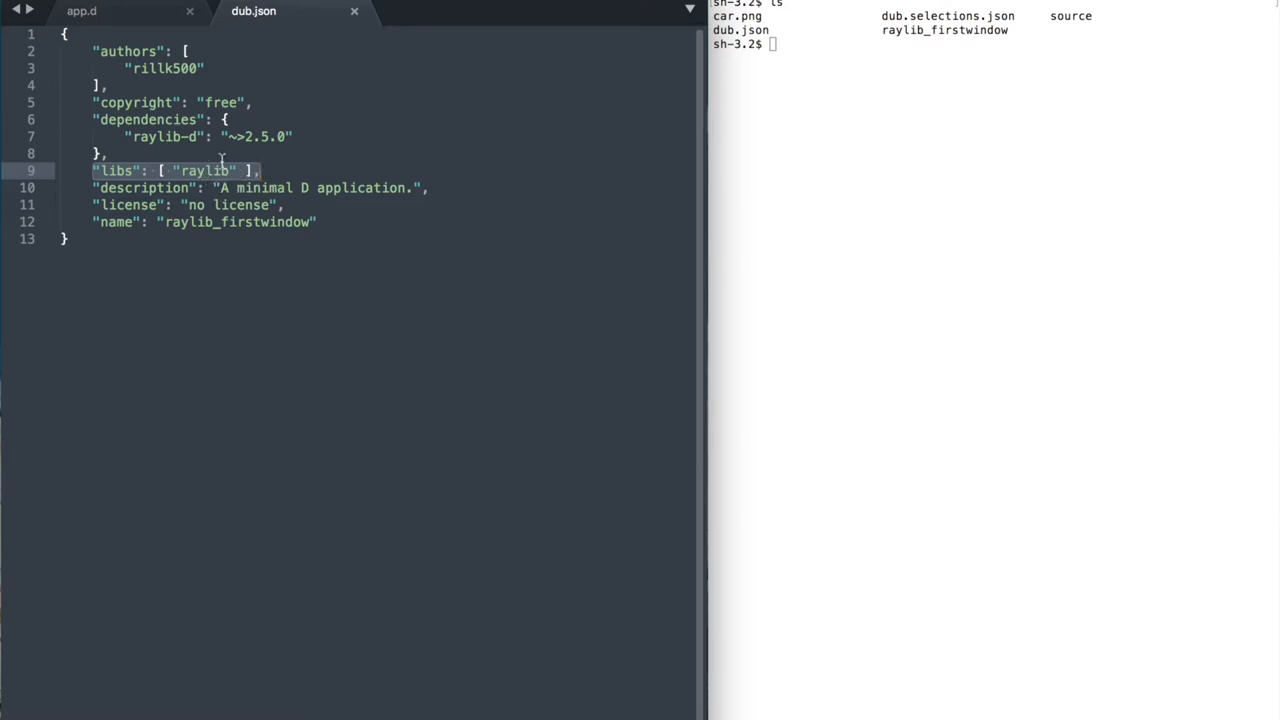
left_click(81, 11)
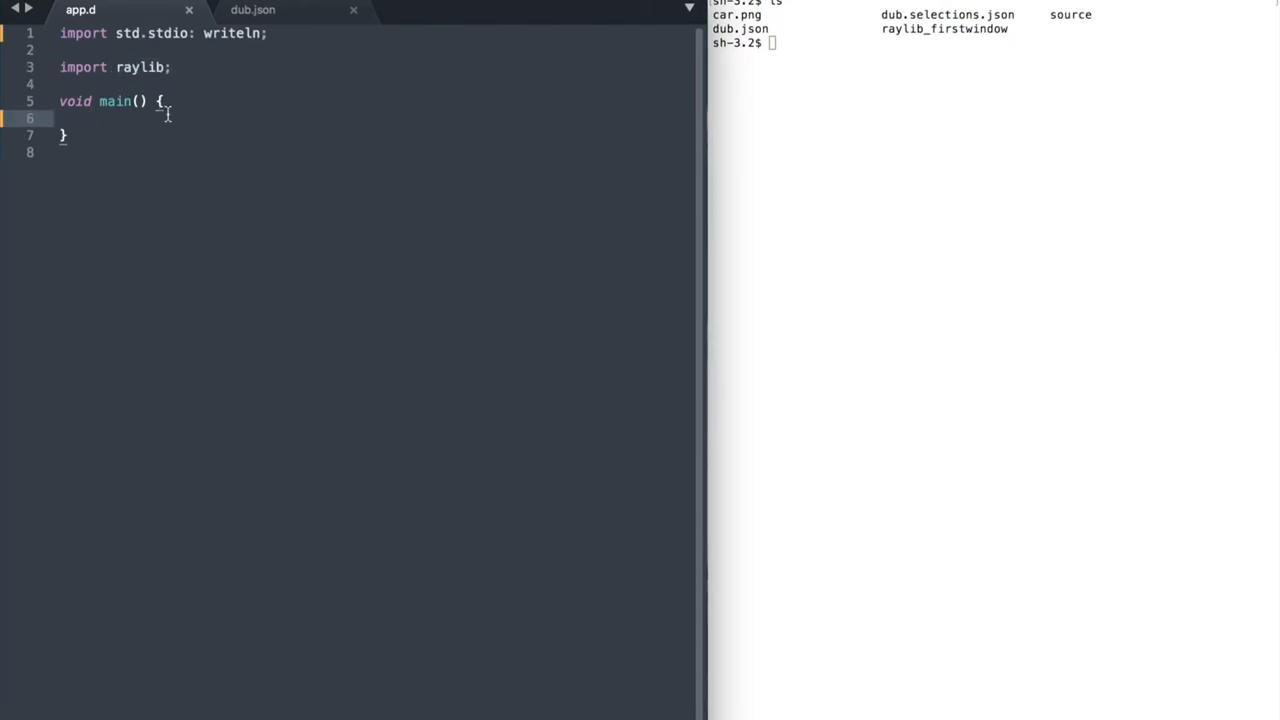
type("InitWind")
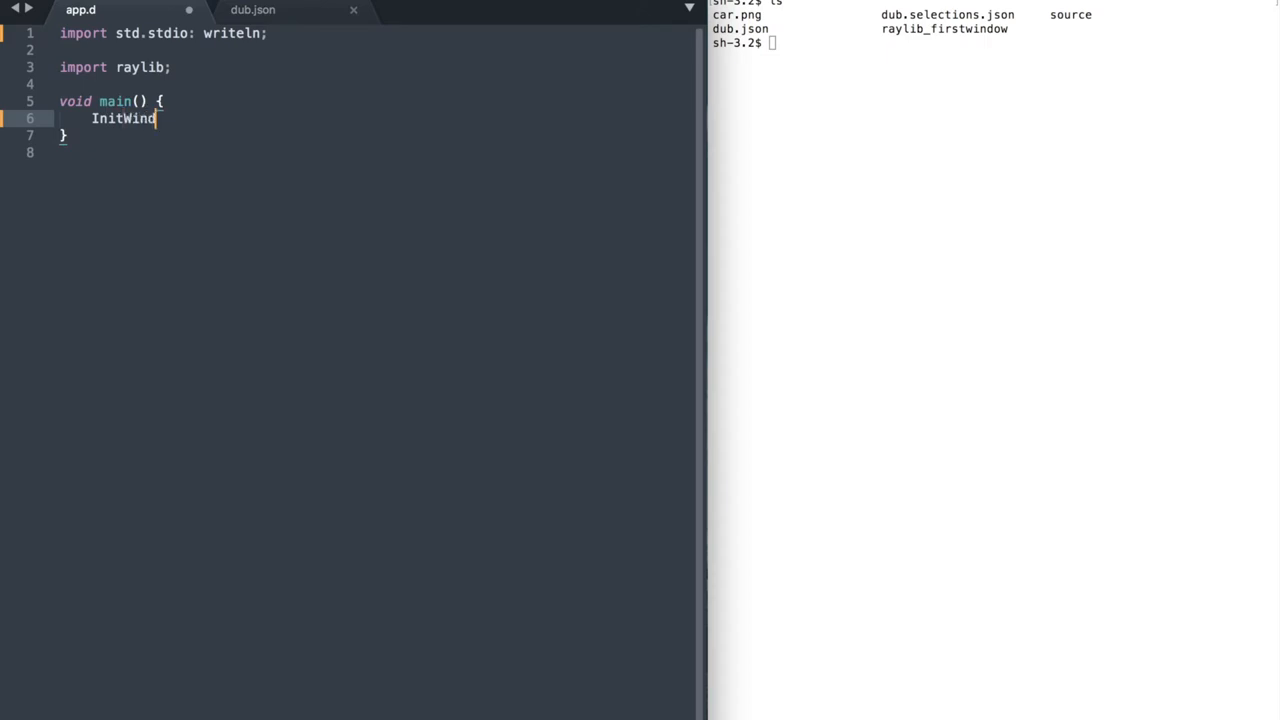
type("ow();")
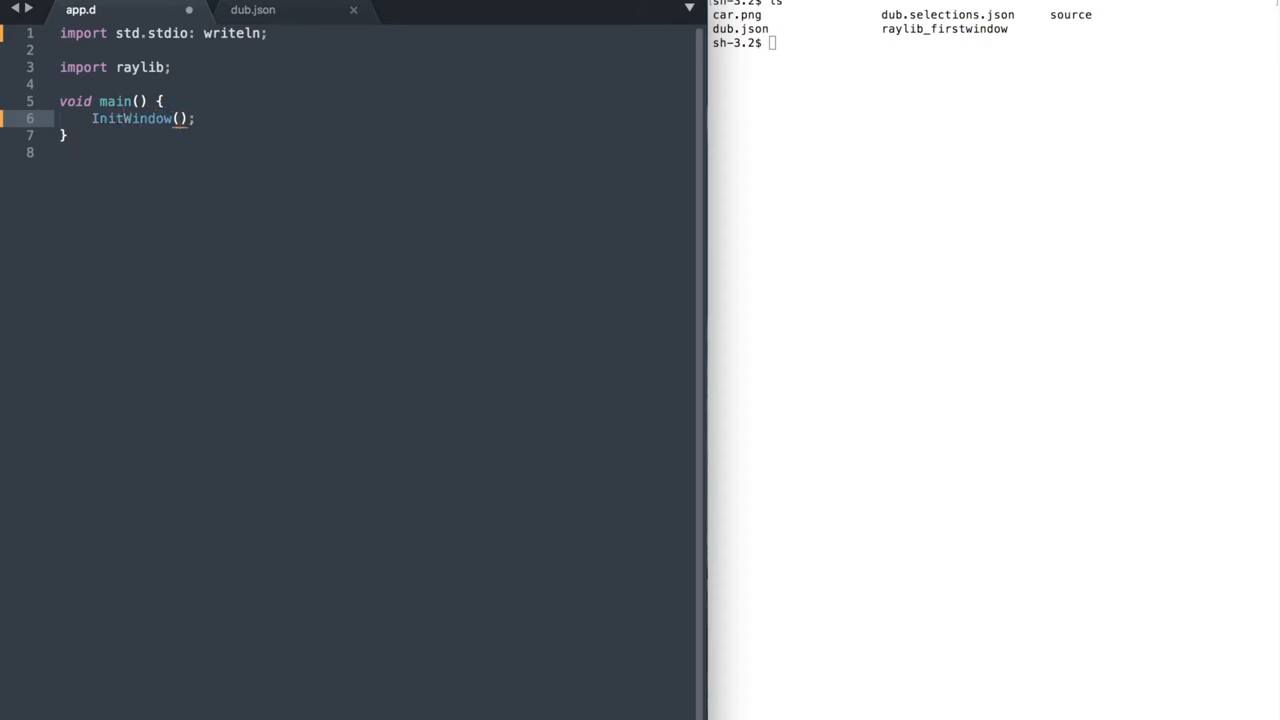
type("720, 640,")
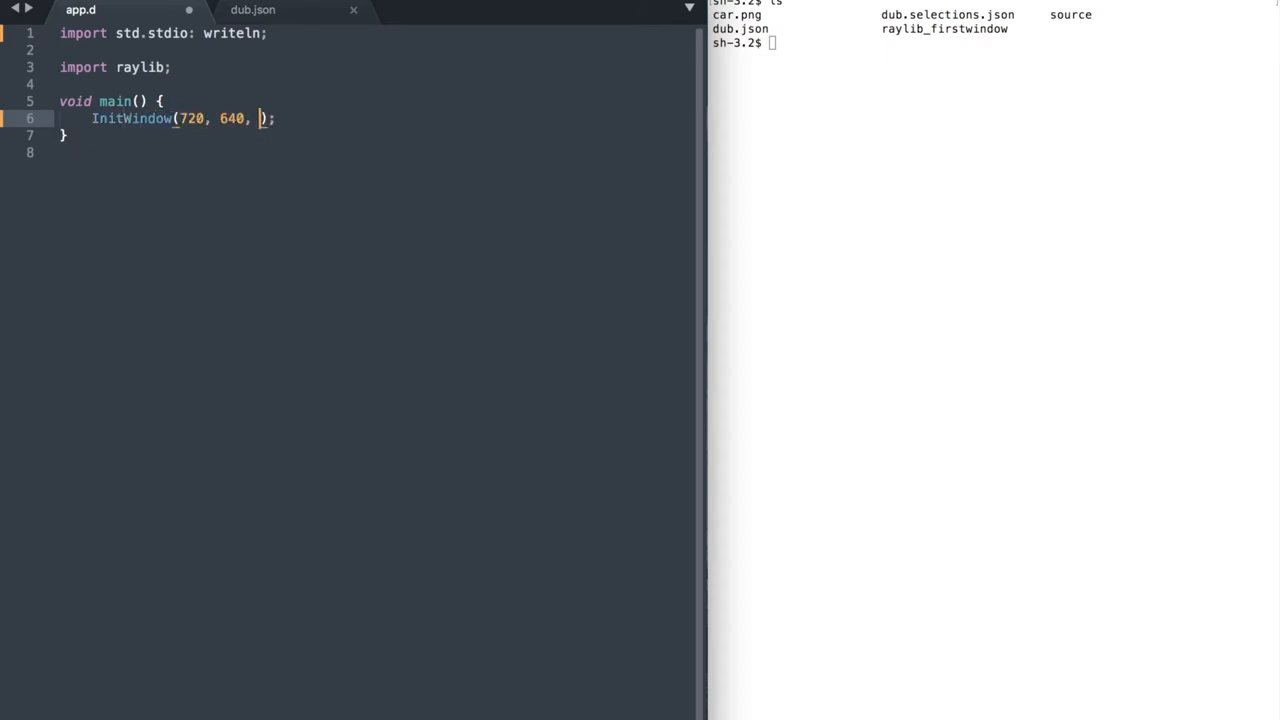
type("\"Dlang Raylib Window\"")
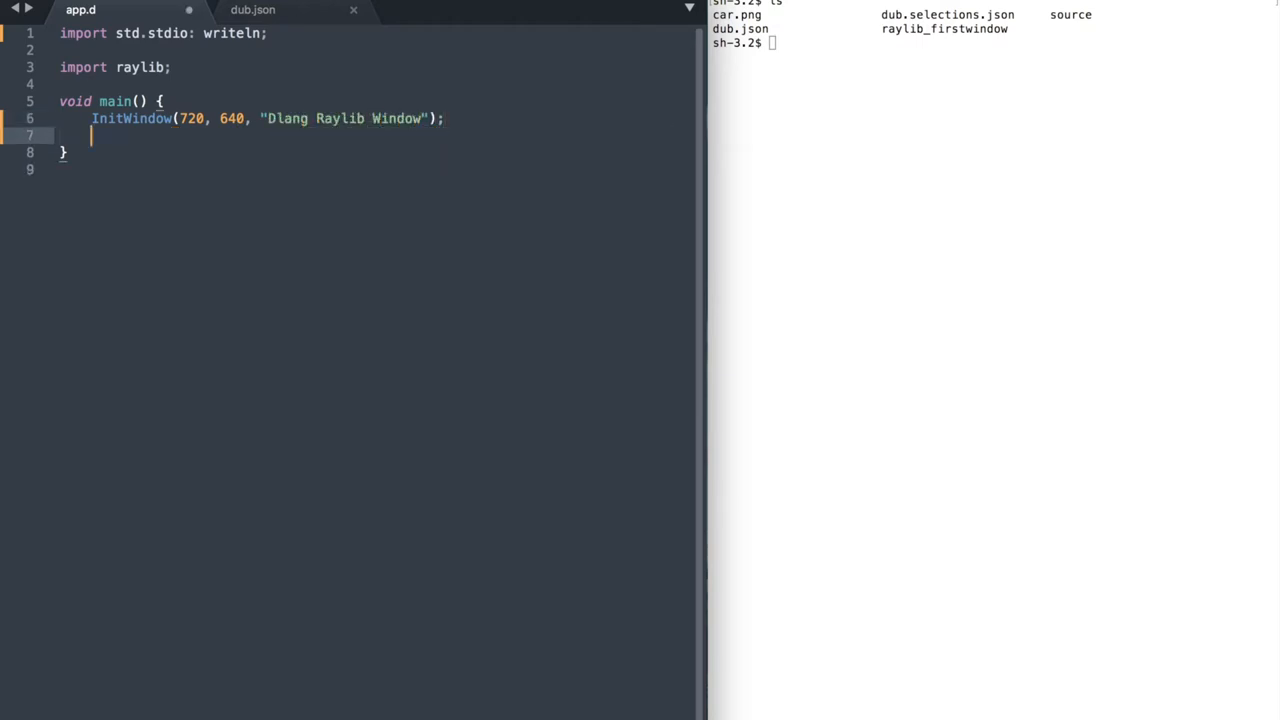
Add a while(!WindowShouldClose()) loop containing a draw comment.
type("while(!Wind")
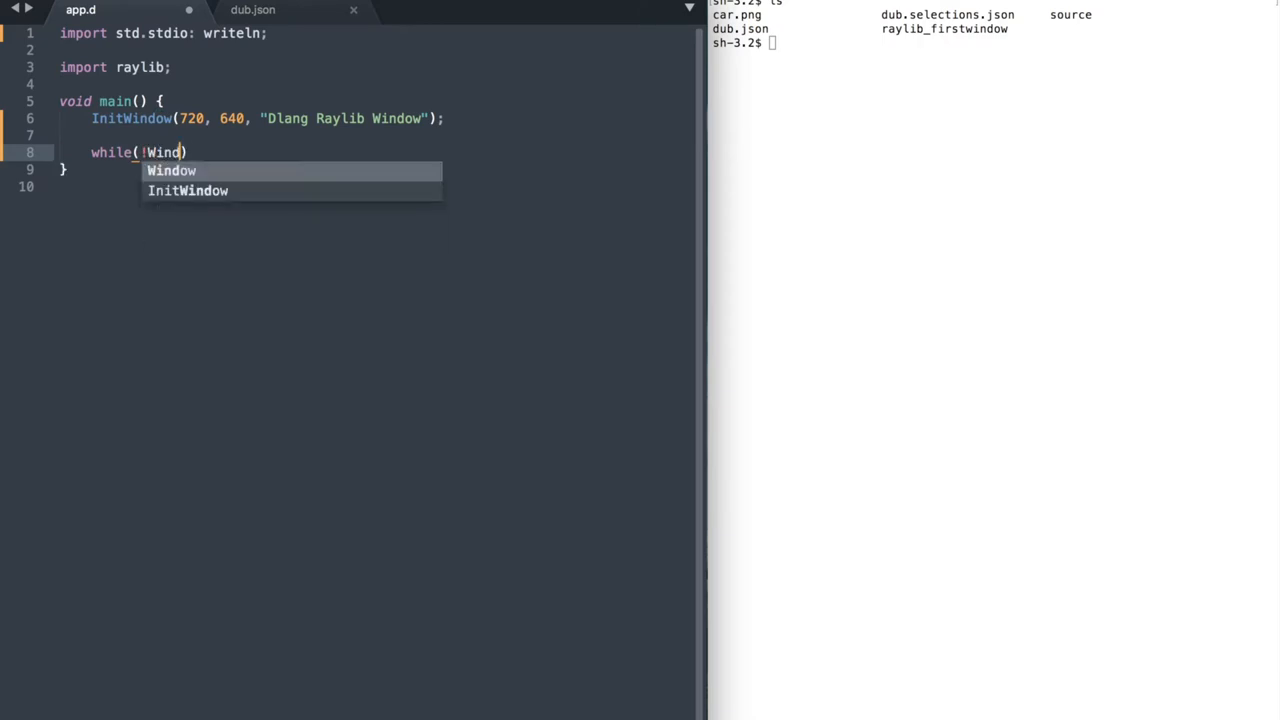
type("WindowShouldClose()) {")
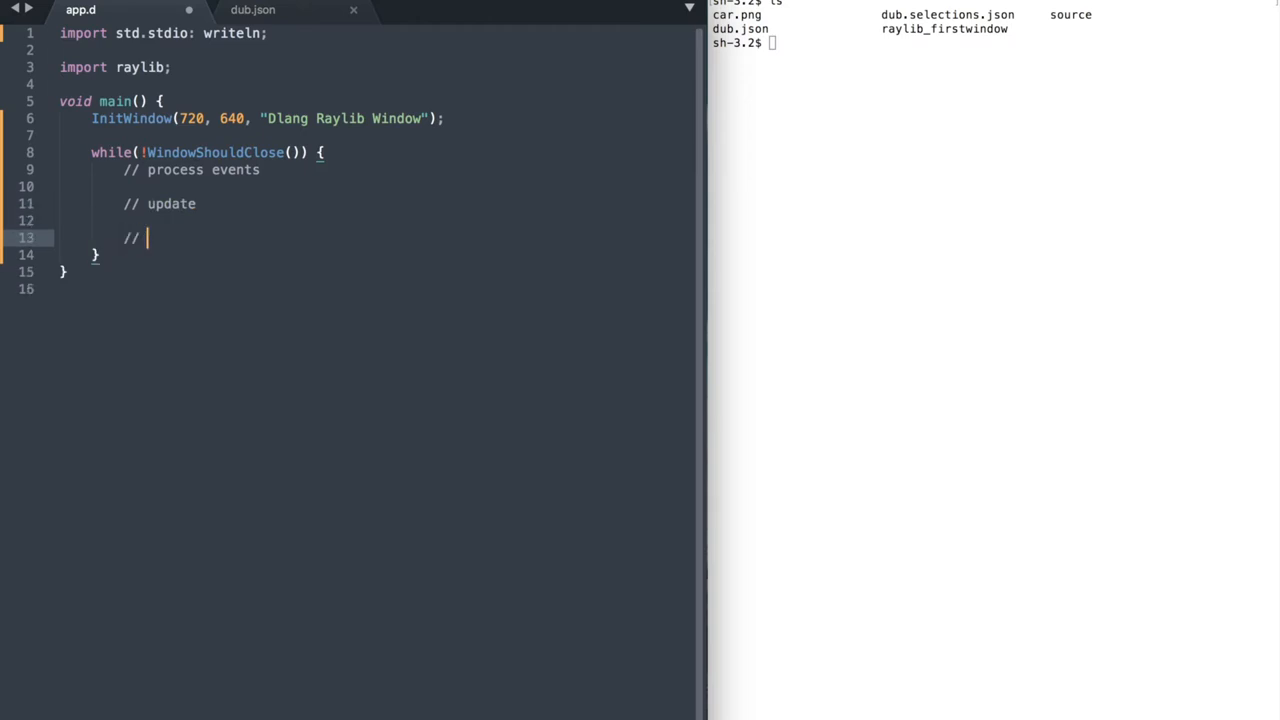
type("draw")
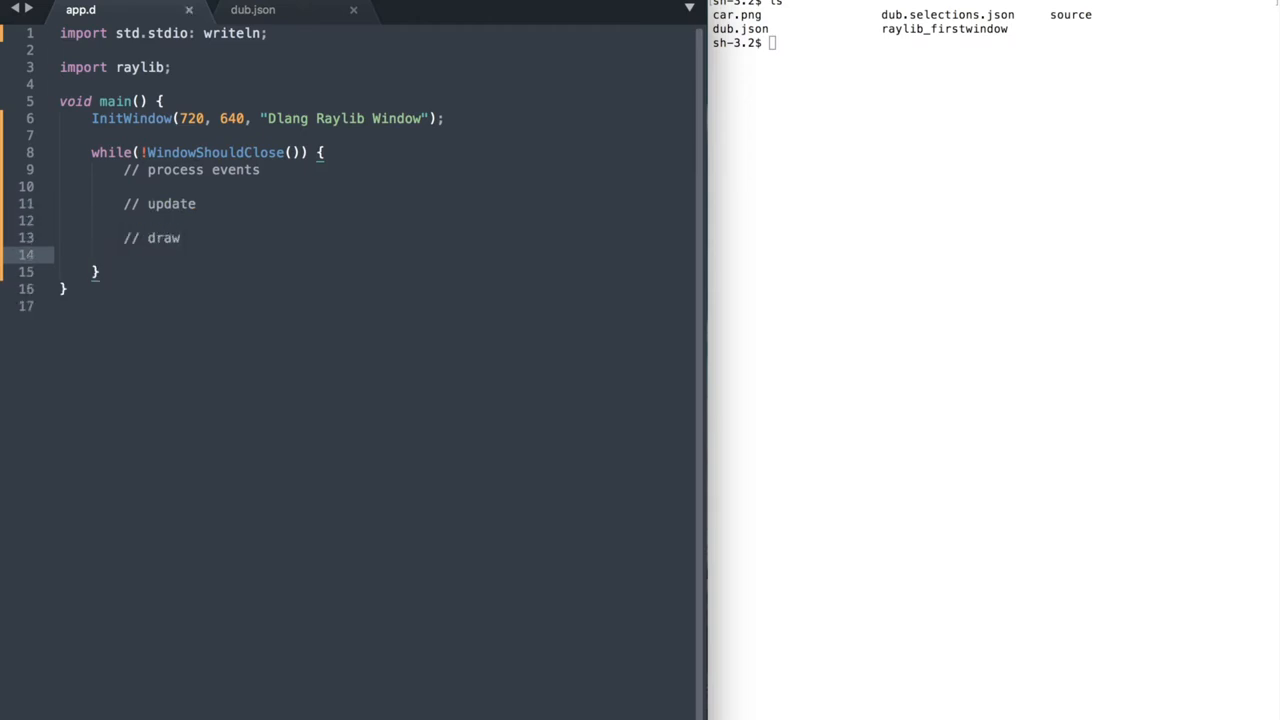
type("// free res")
type("CloseWindow();")
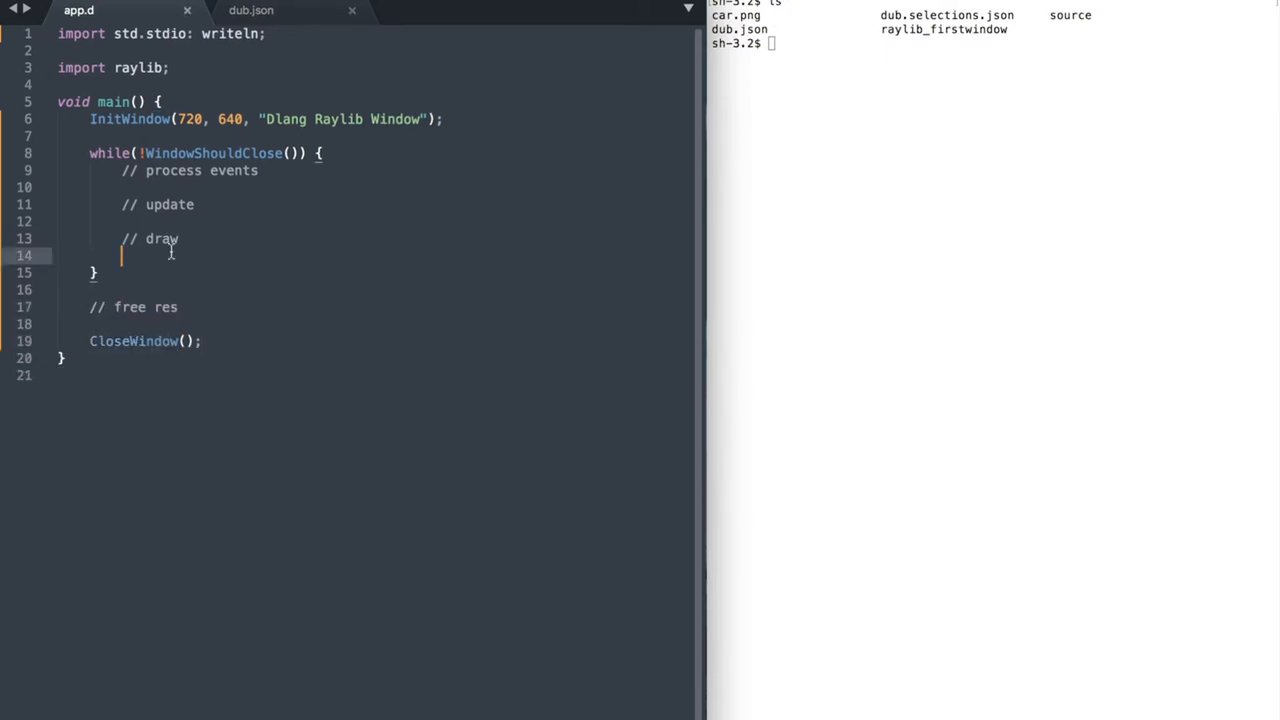
Begin drawing and clear the background to white inside the loop.
type("BeginDr")
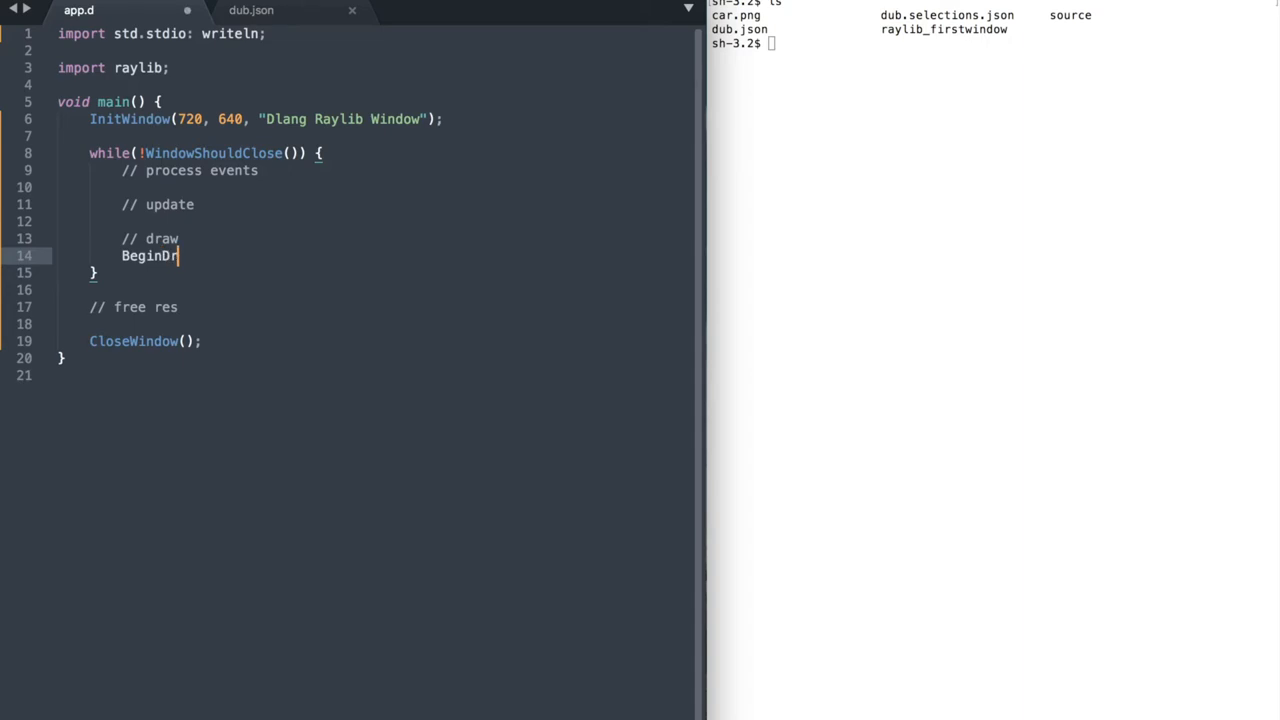
type("awing();")
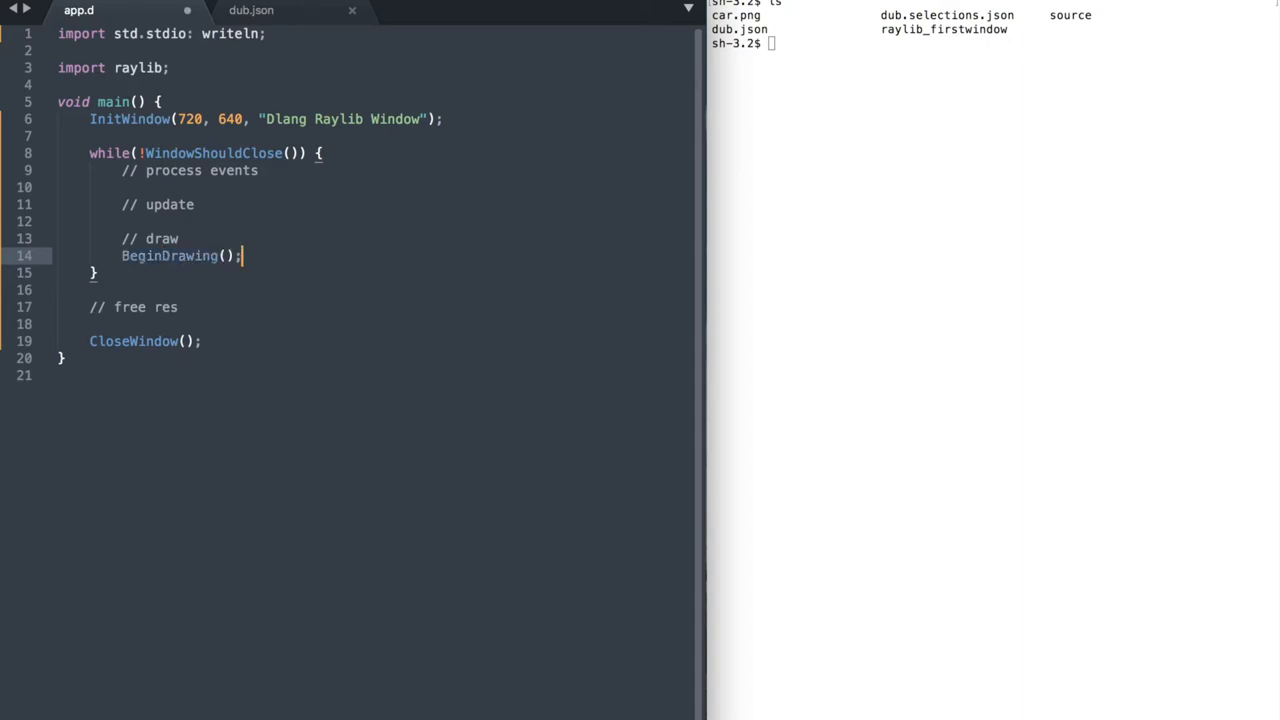
type("ClearBackground()")
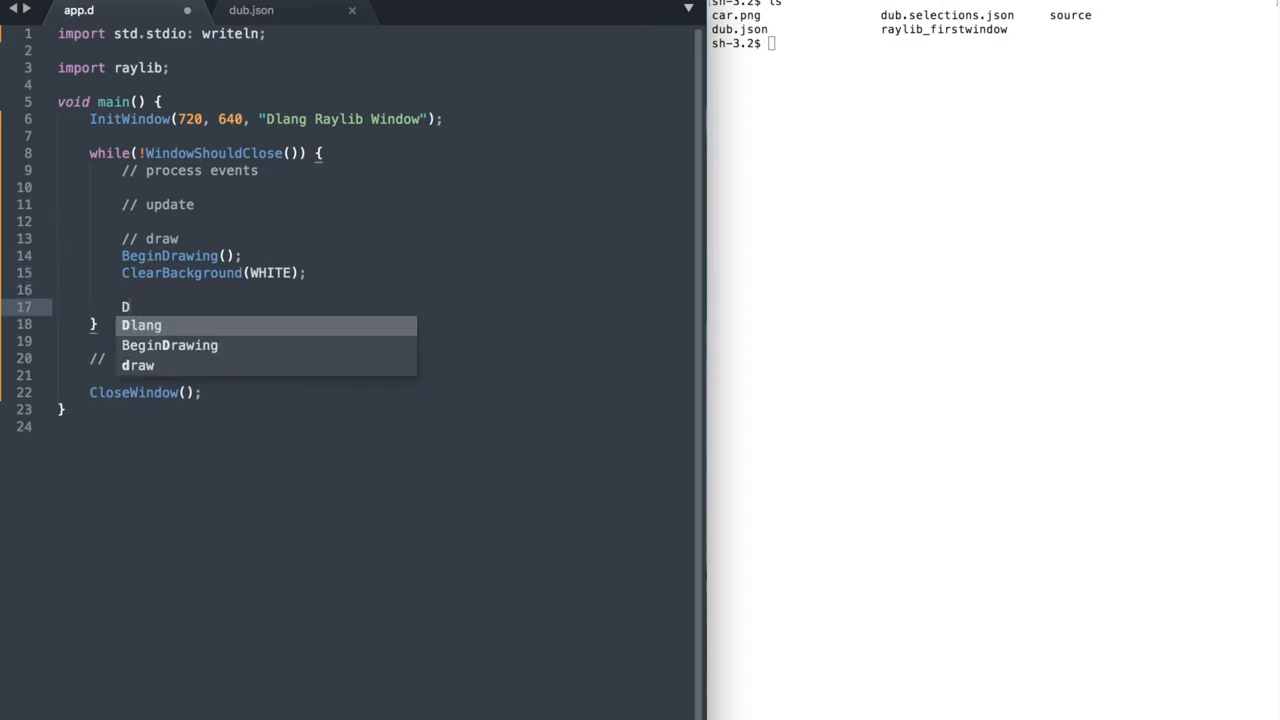
Draw black "Hello, World!" at 10,10 size 60, then end drawing.
type("DrawText()")
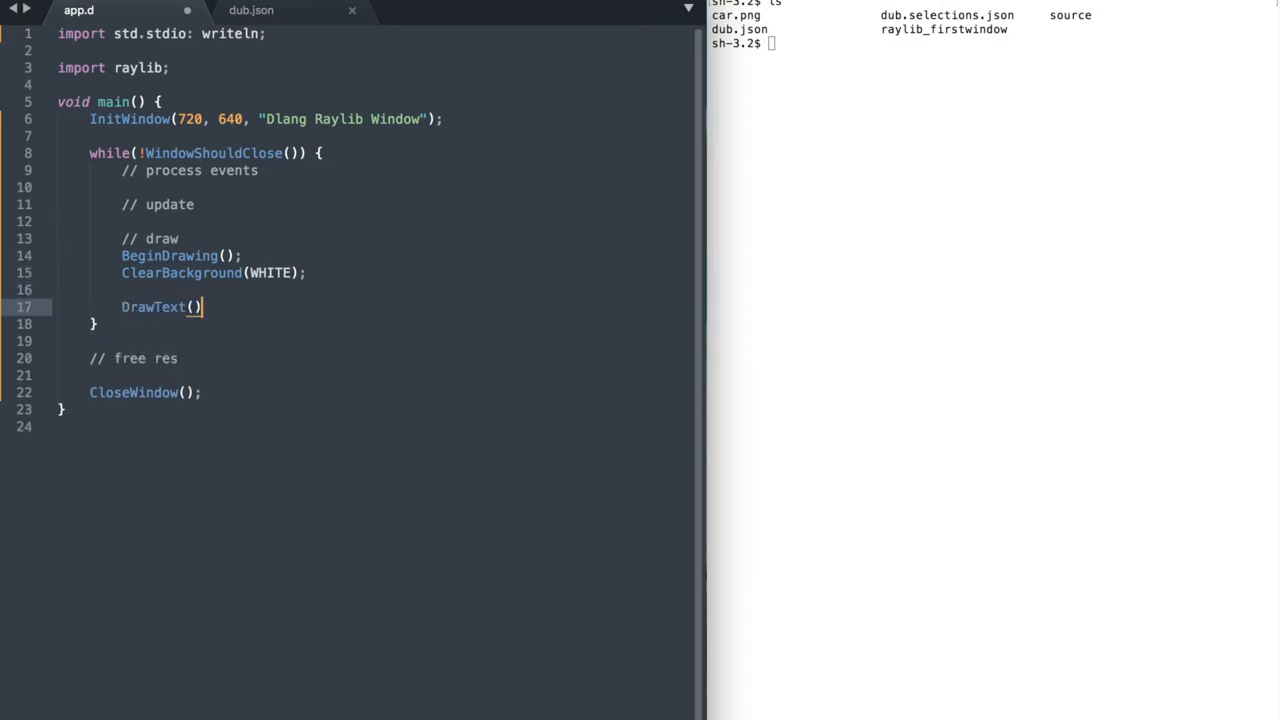
type("\"\";")
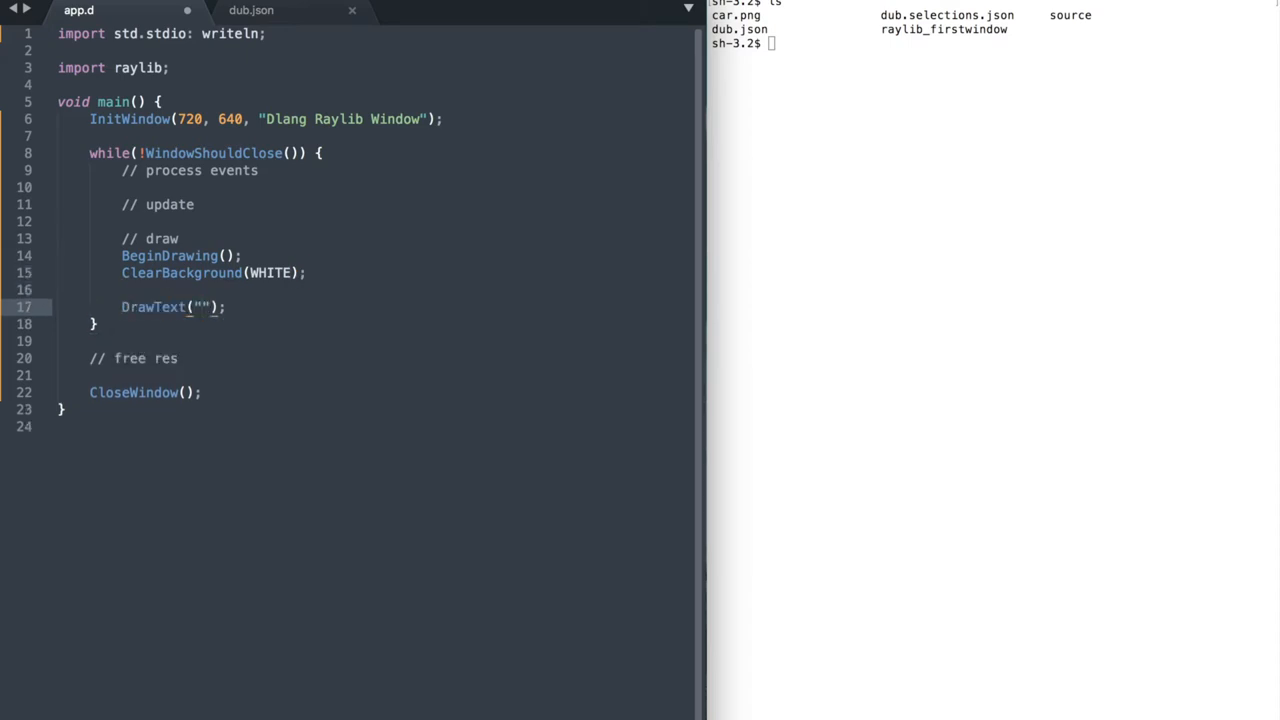
type("Hello, World!")
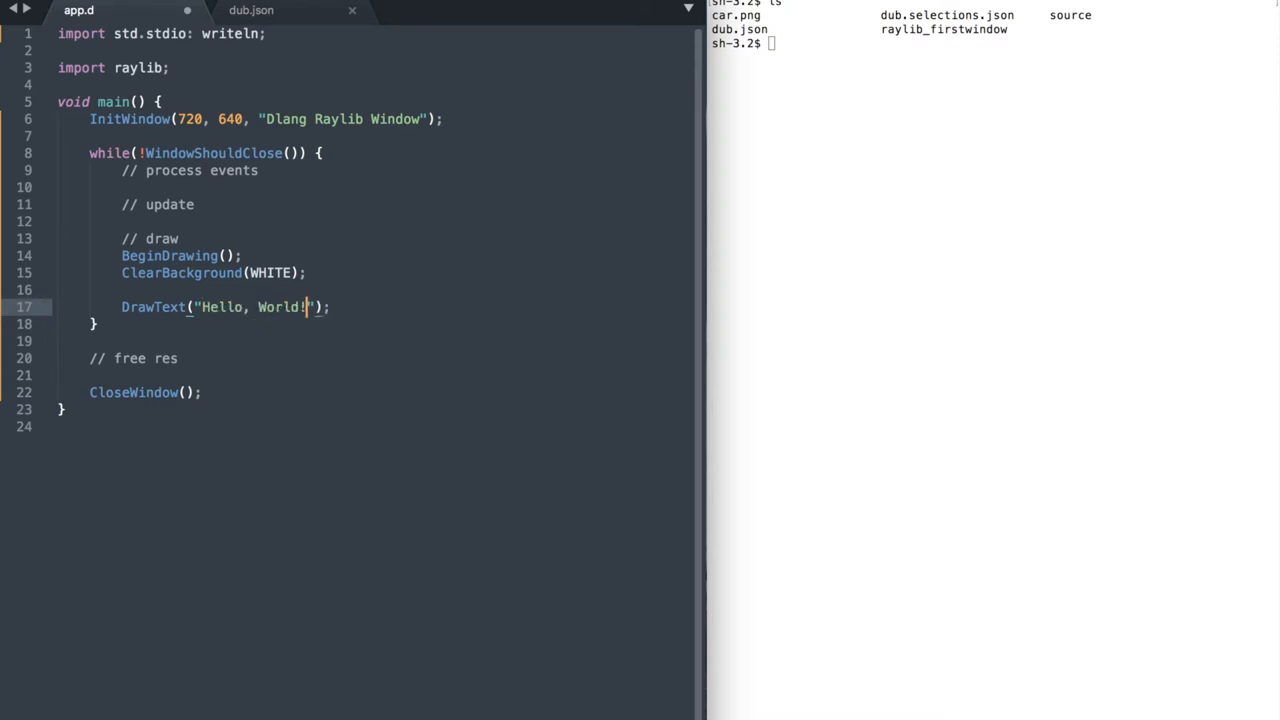
type(", 10, 10, 6")
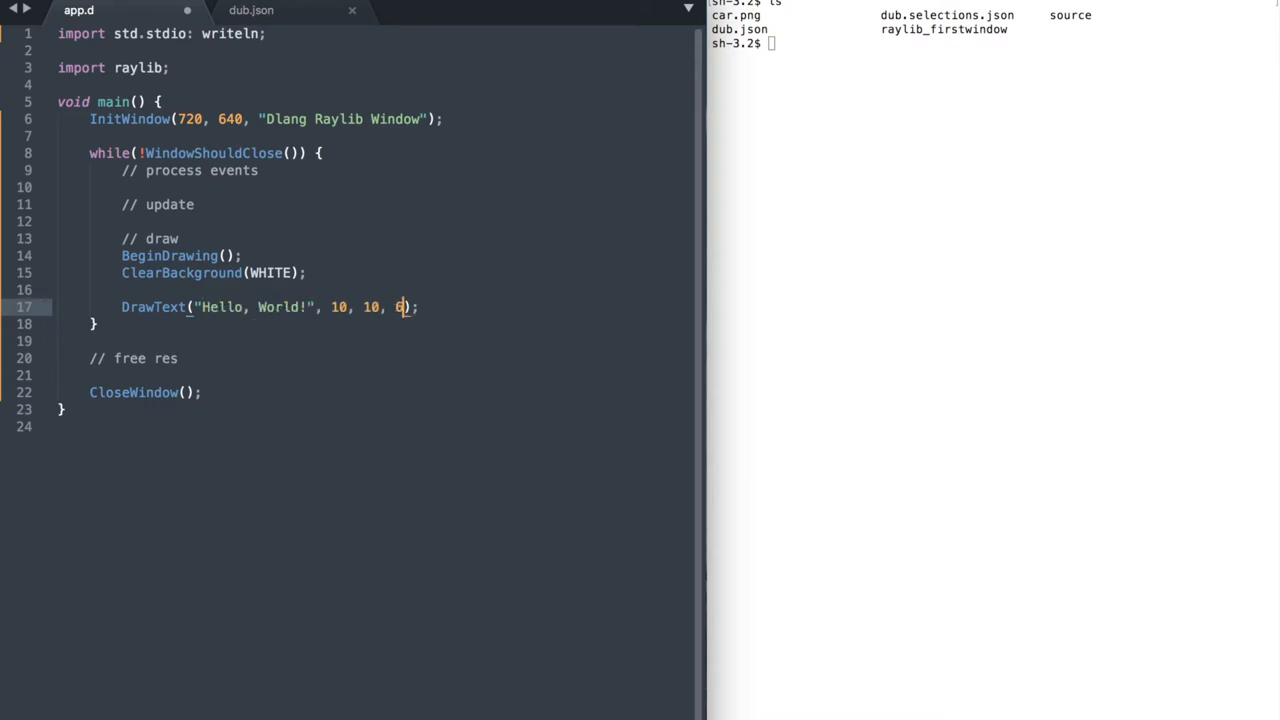
type("0, BLACK")
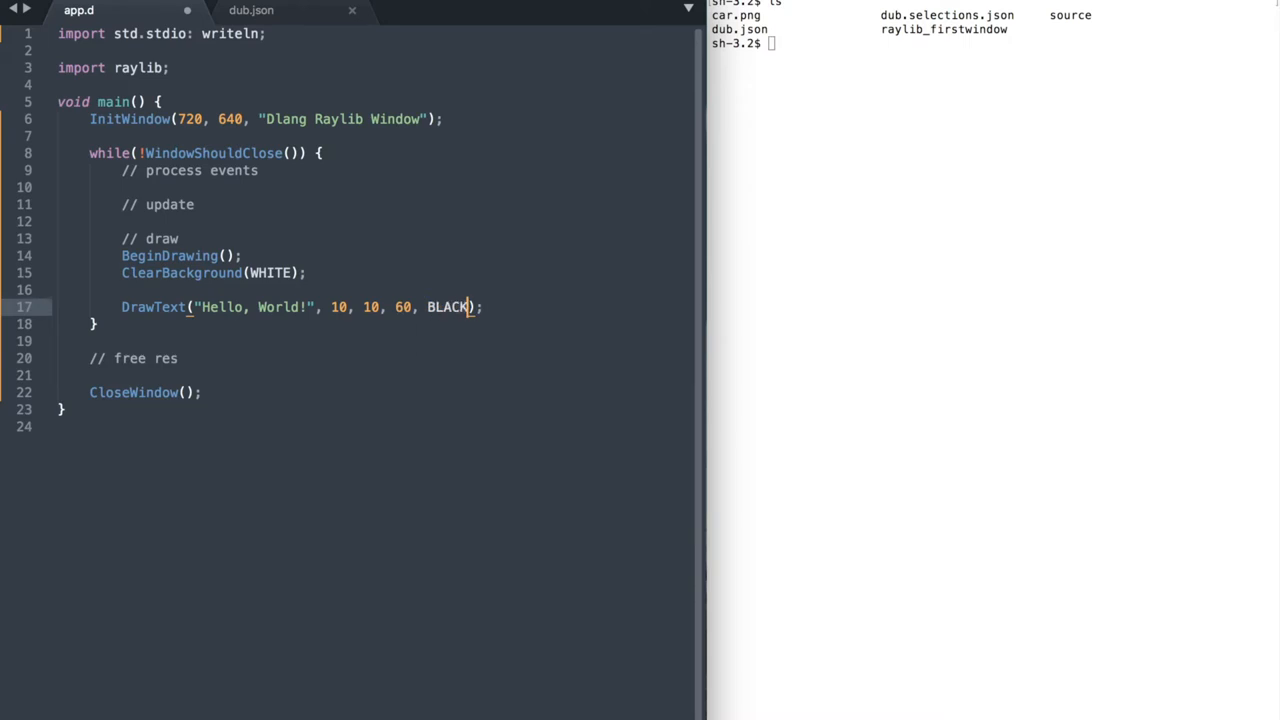
key("enter")
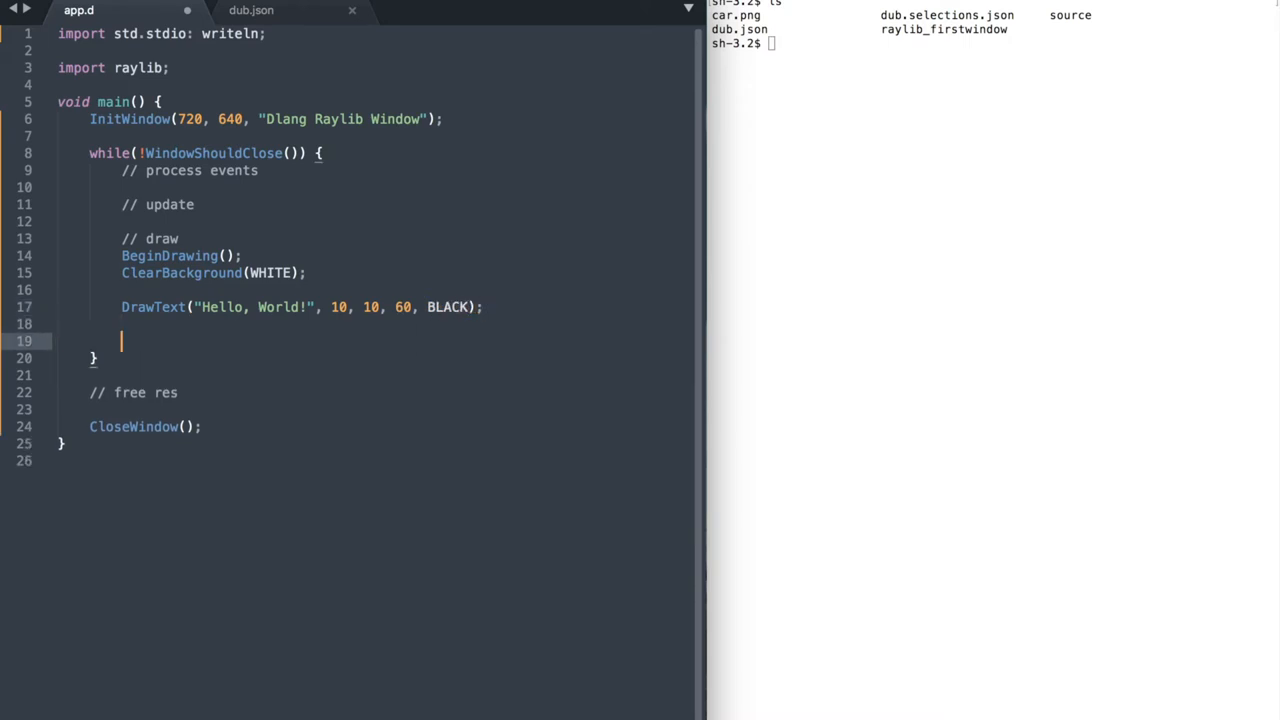
type("EndDrawing")
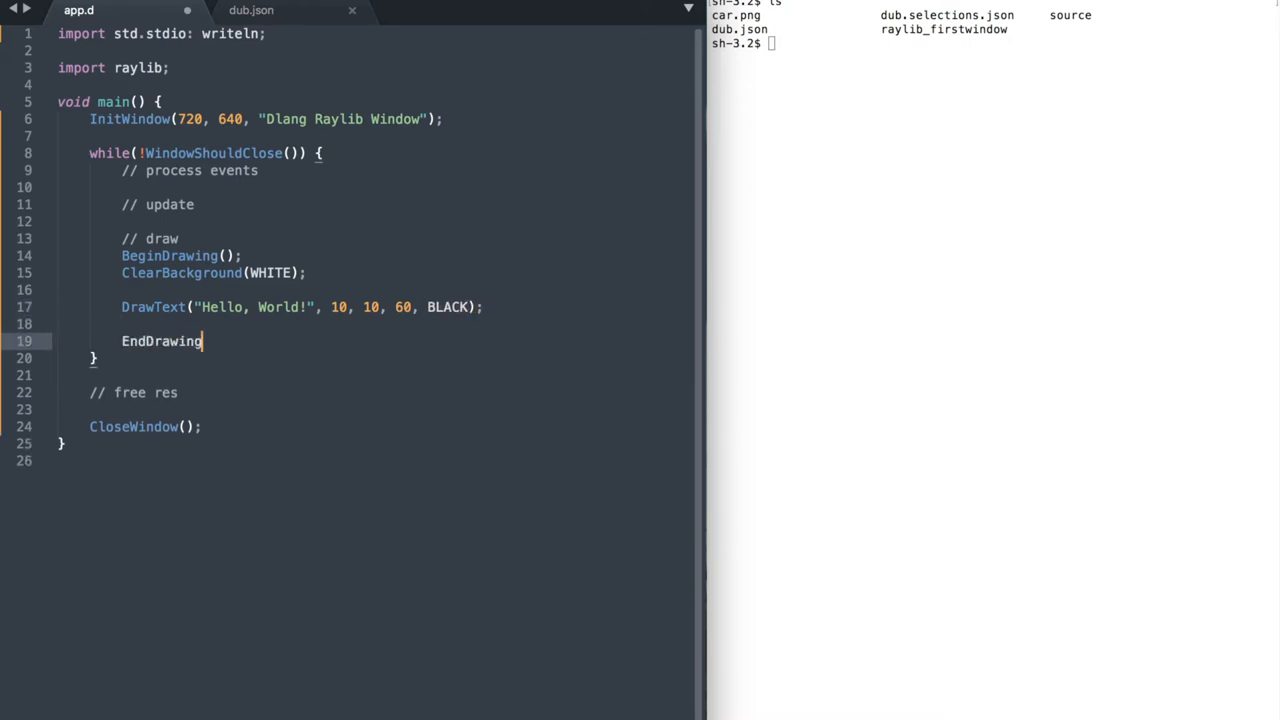
type("();")
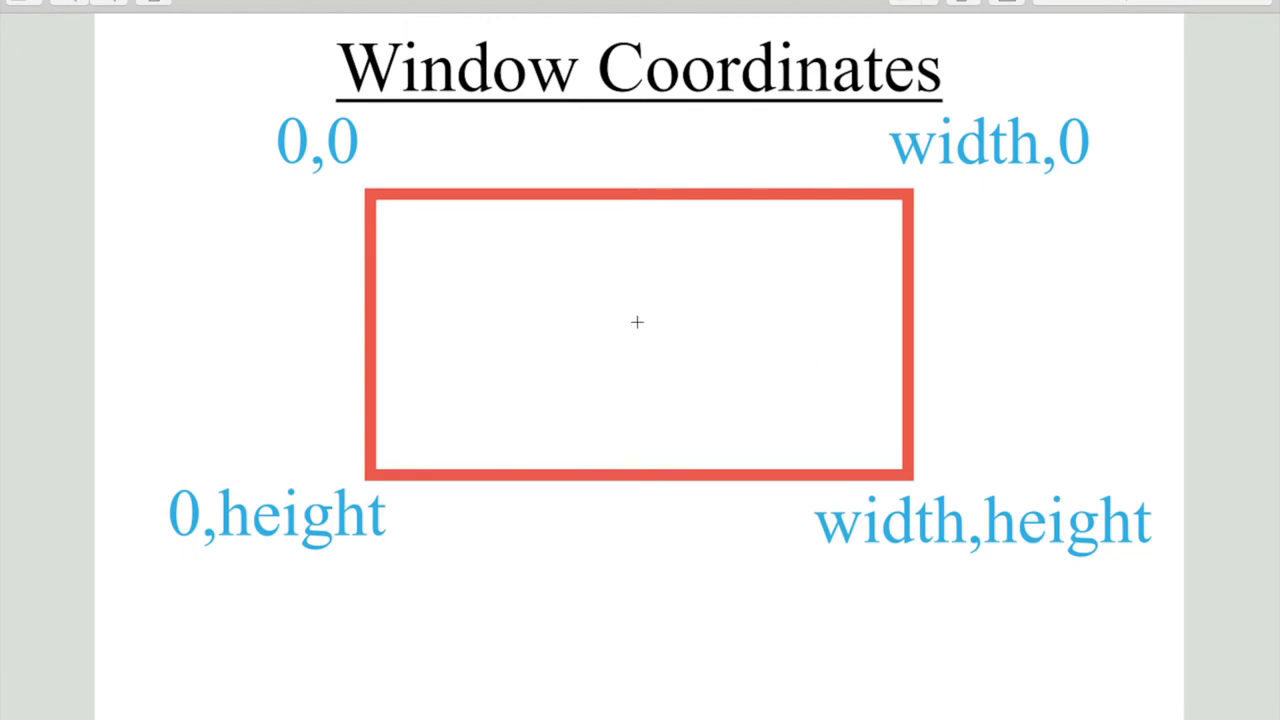
Show the Window Coordinates slide in Preview, spanning 0,0 to width,height.
left_click(318, 141)
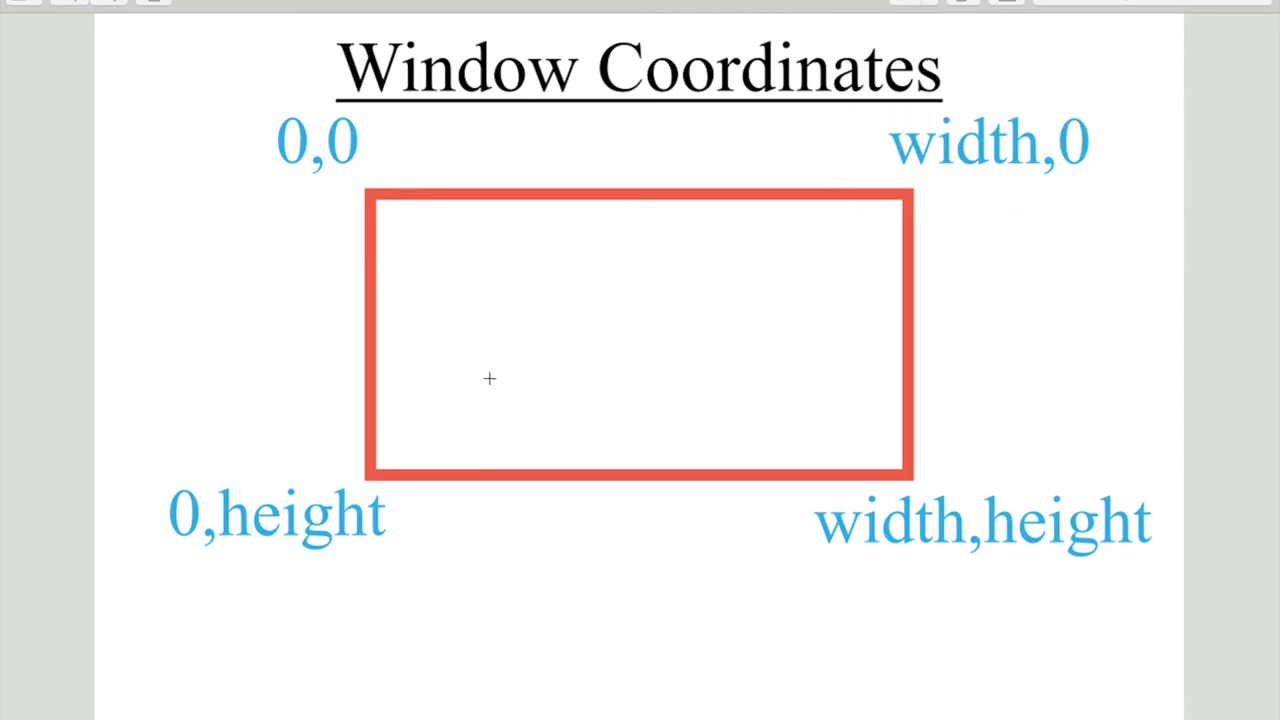
left_click(985, 522)
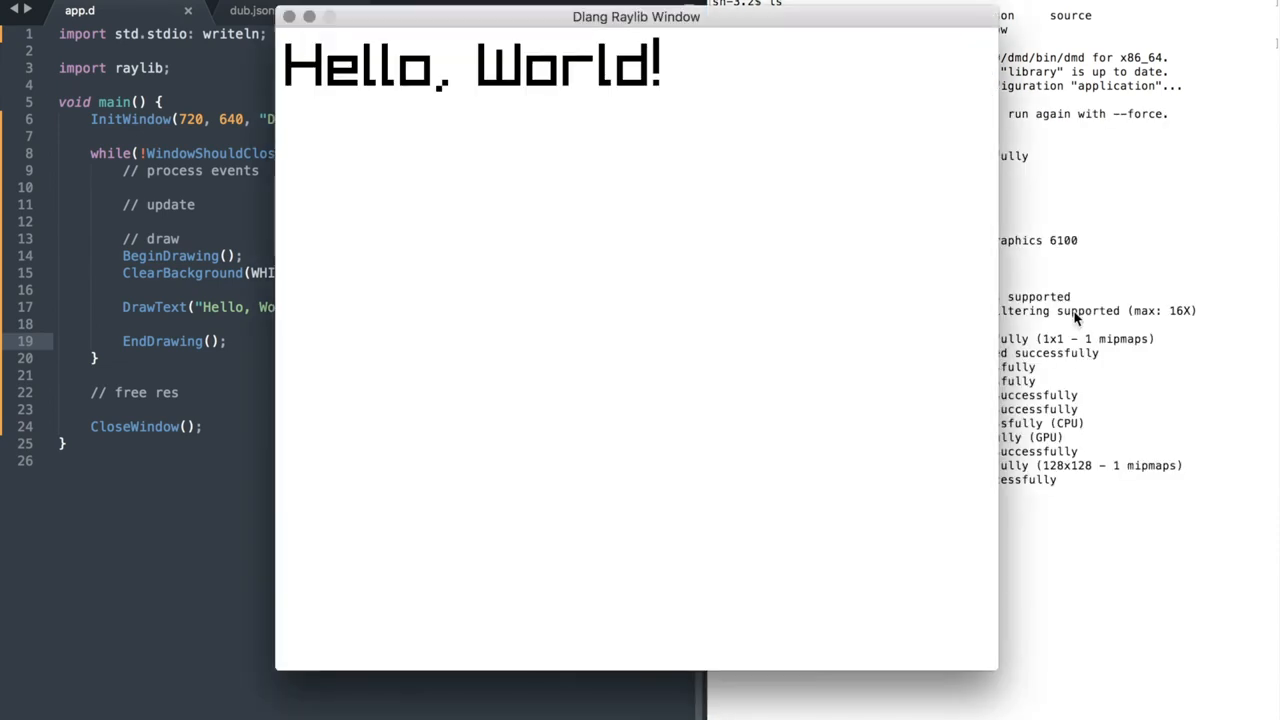
mouse_move(517, 143)
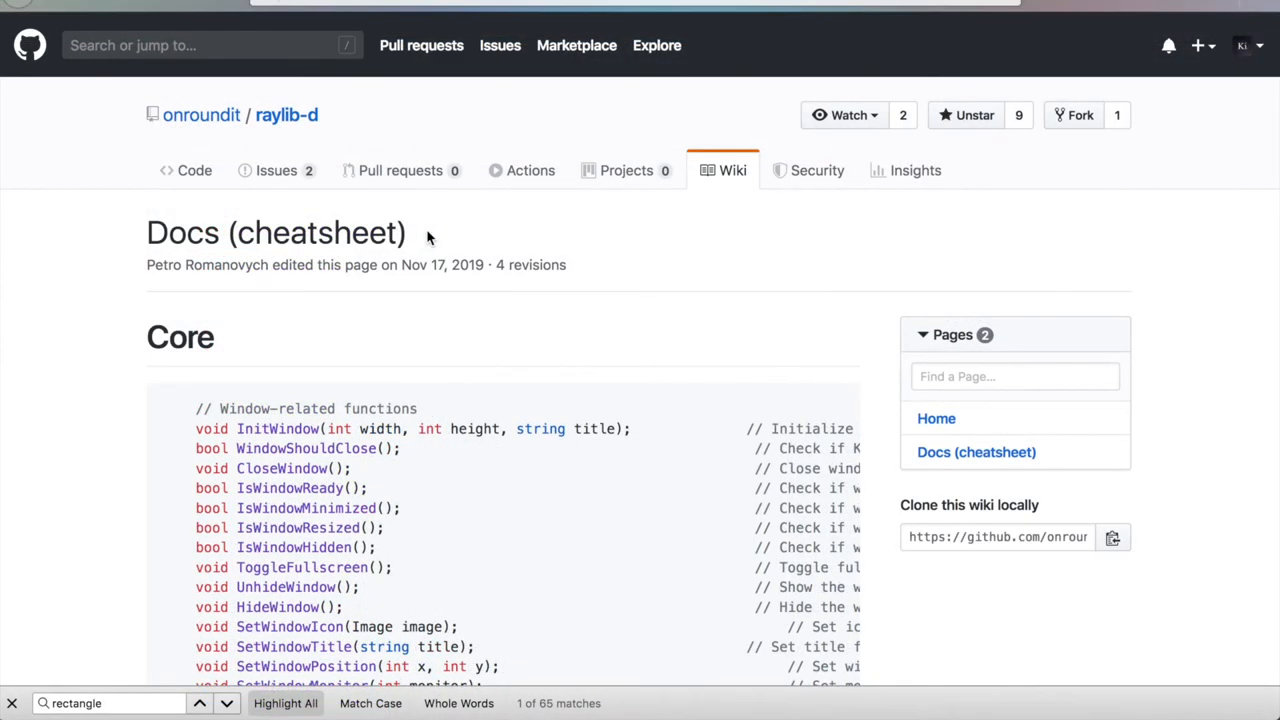
mouse_move(130, 243)
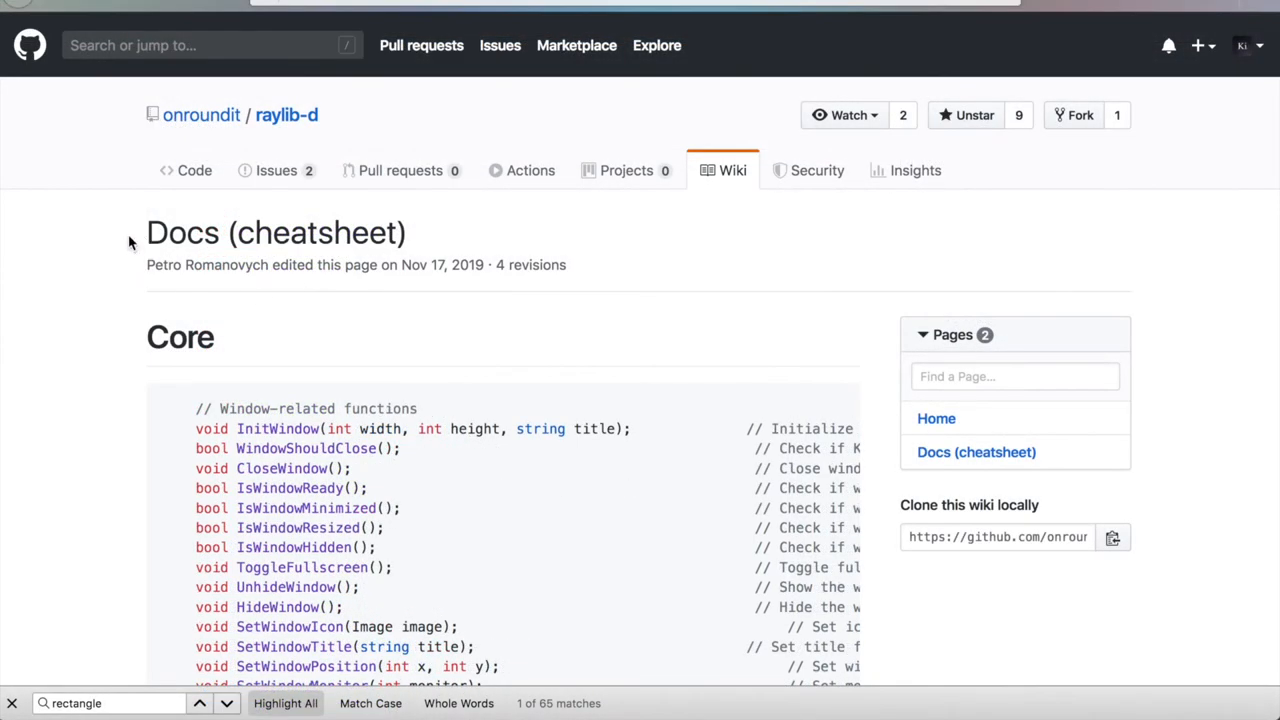
mouse_move(354, 288)
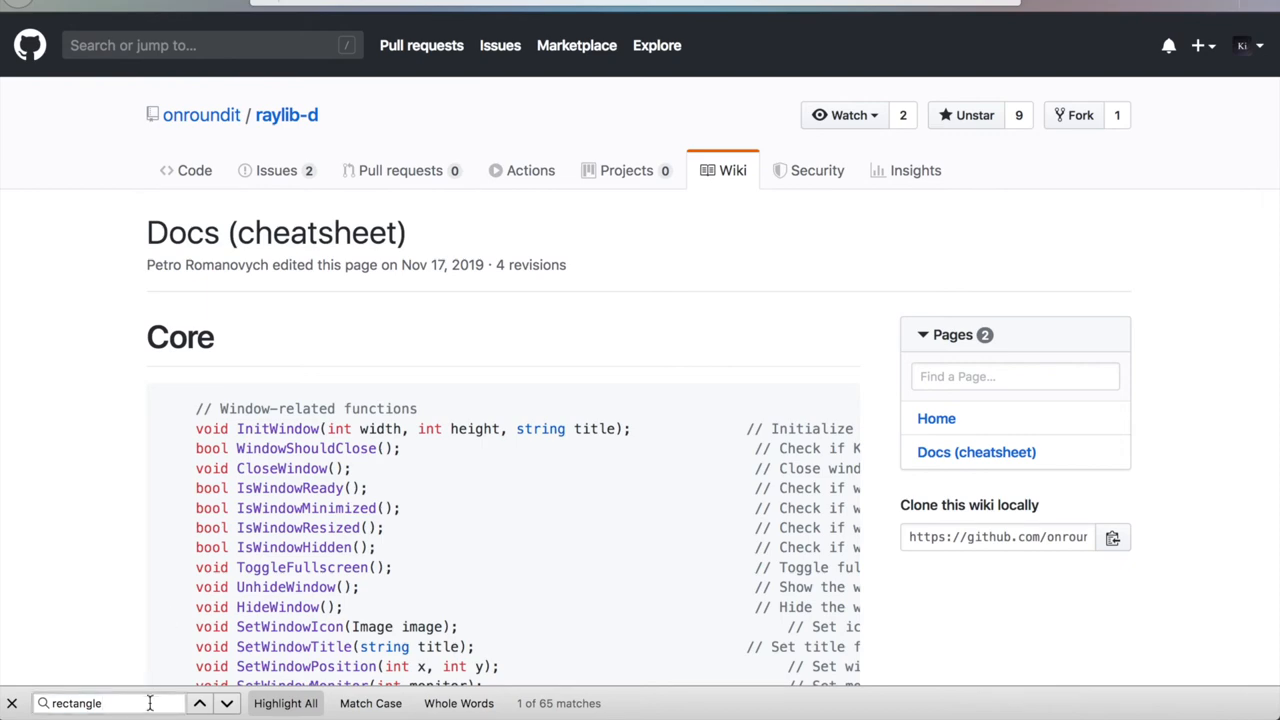
Scroll the raylib-d cheatsheet down to the DrawRectangle basic shape functions.
scroll("down", 3)
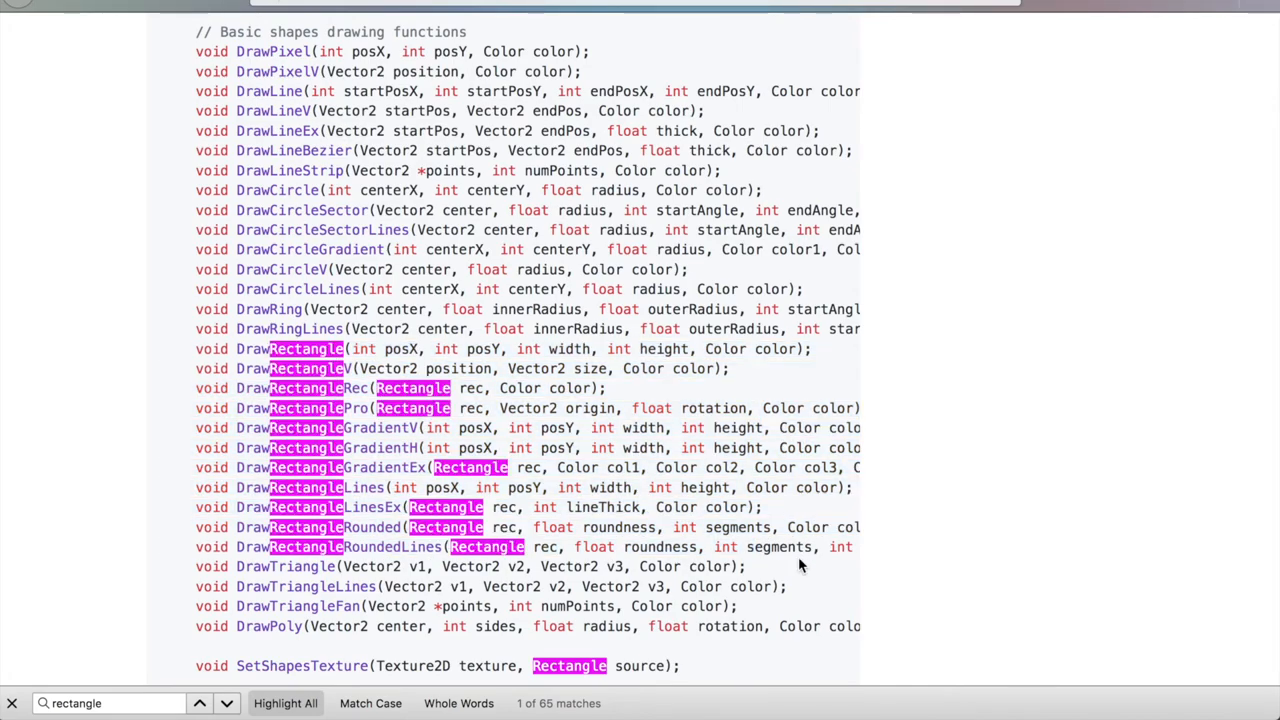
mouse_move(234, 345)
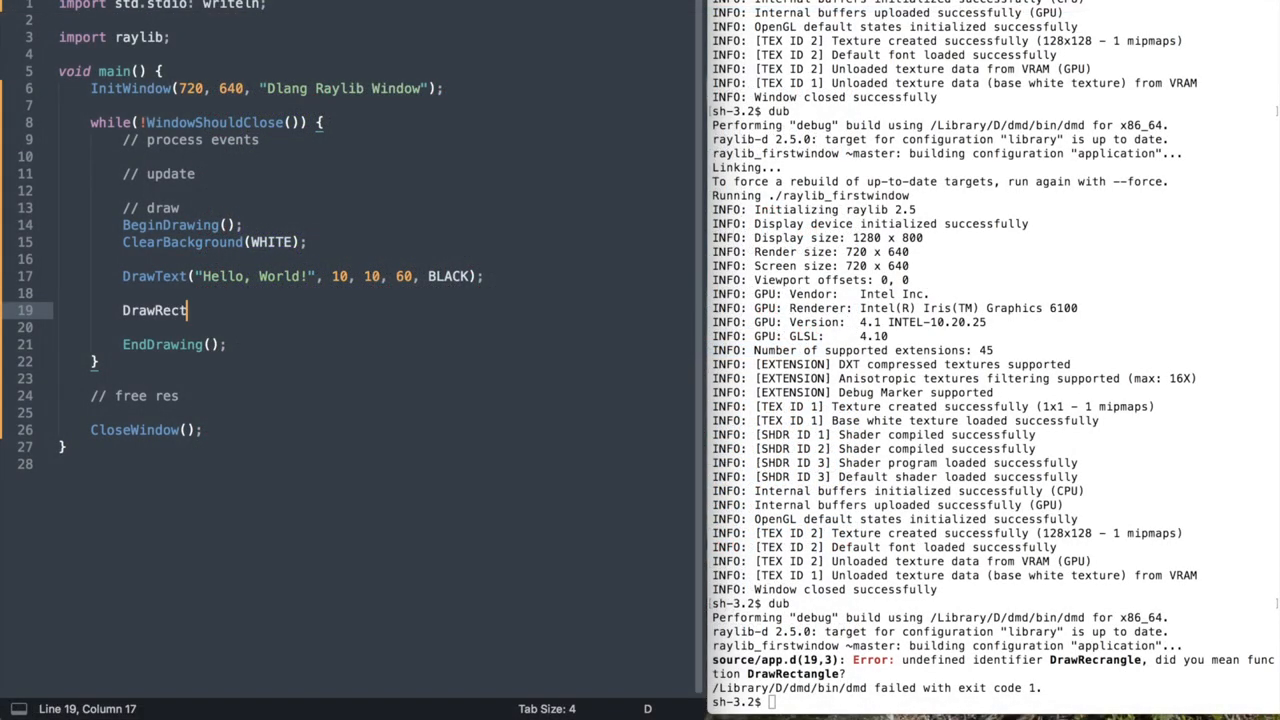
Add DrawRectangle(100, 100, 50, 50, BLACK) and a black DrawCircle at 100,200 radius 50.
type("angle(100, 100, 50);")
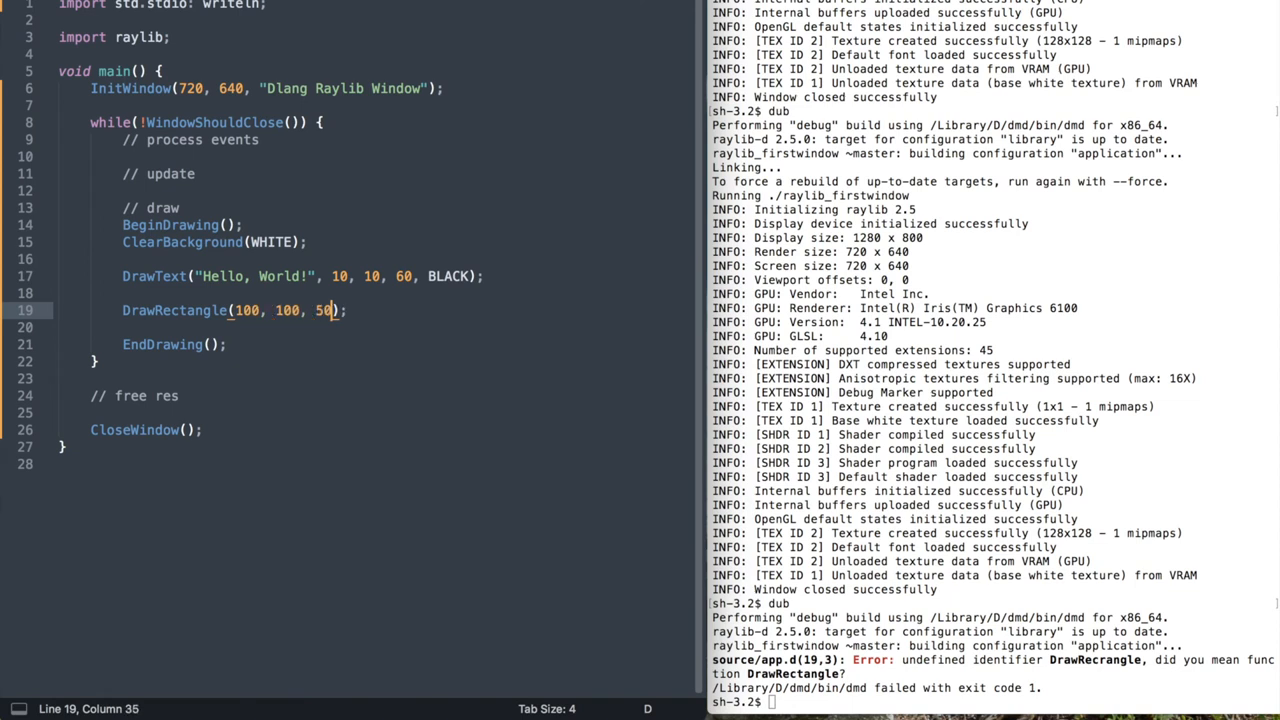
type(", 50,")
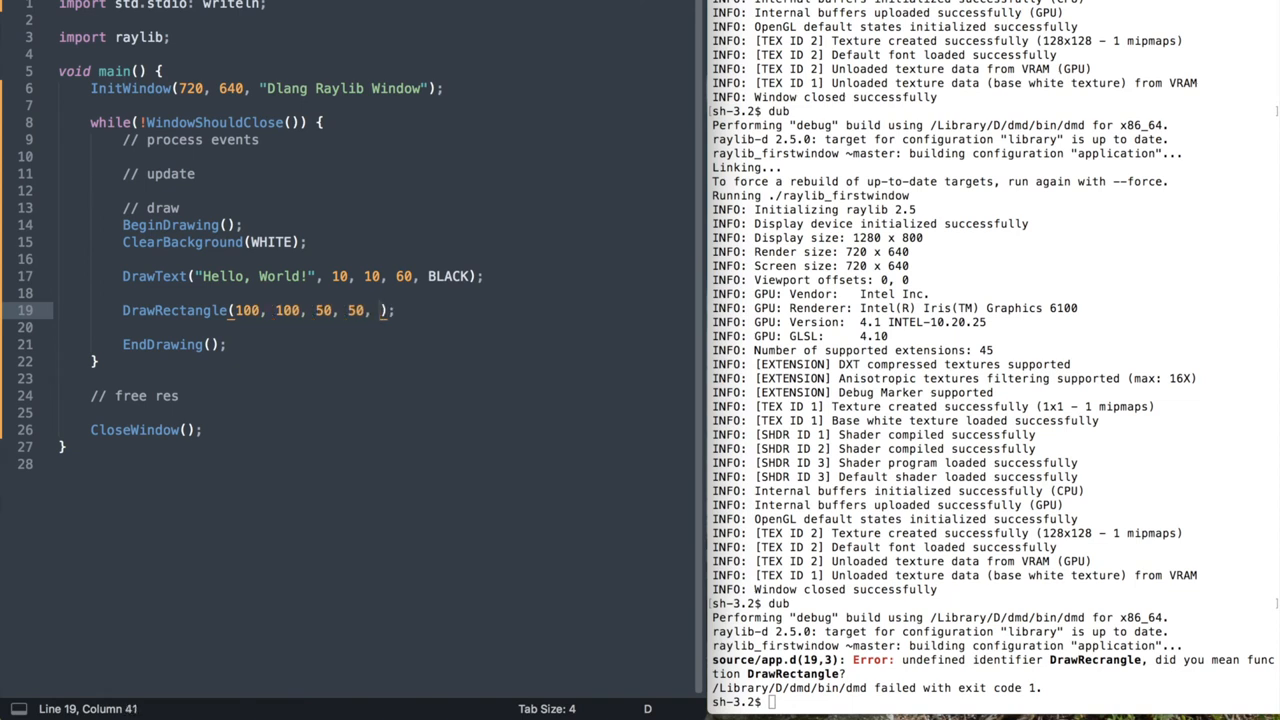
type("BLACK")
type("DrawCircle(100, 200, 5);")
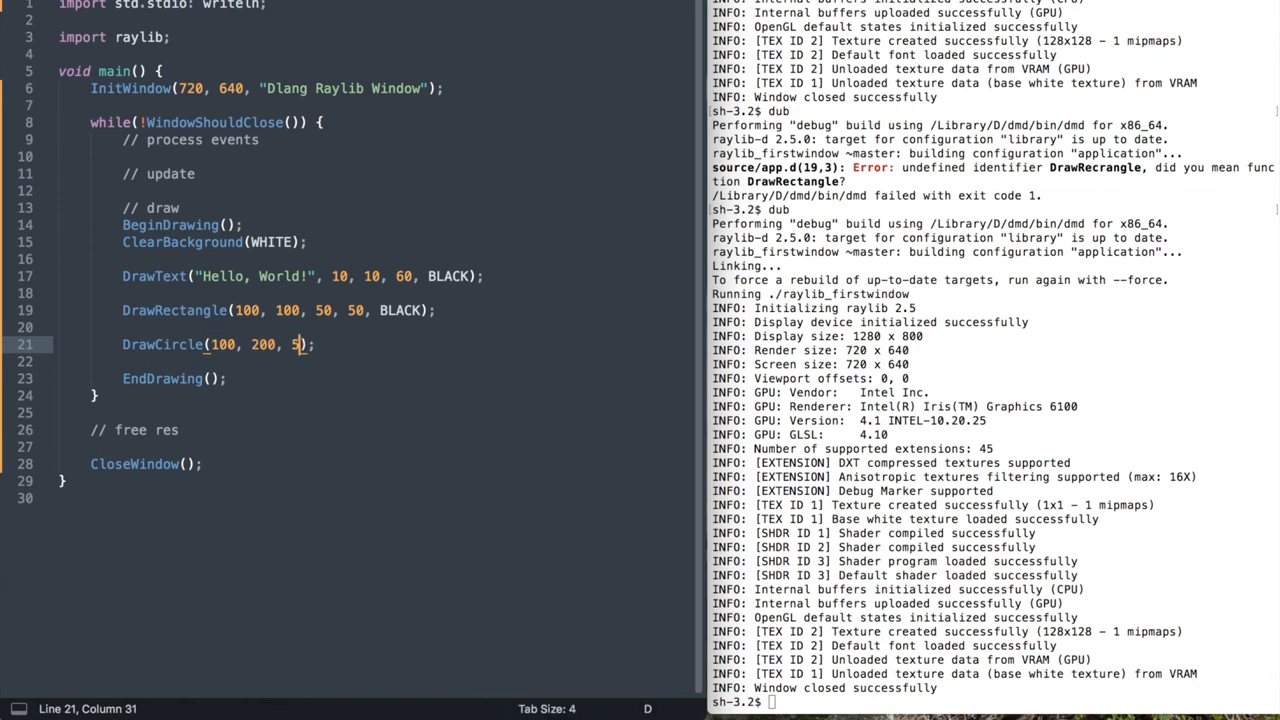
type("BLACK")
left_click(994, 702)
type("ls")
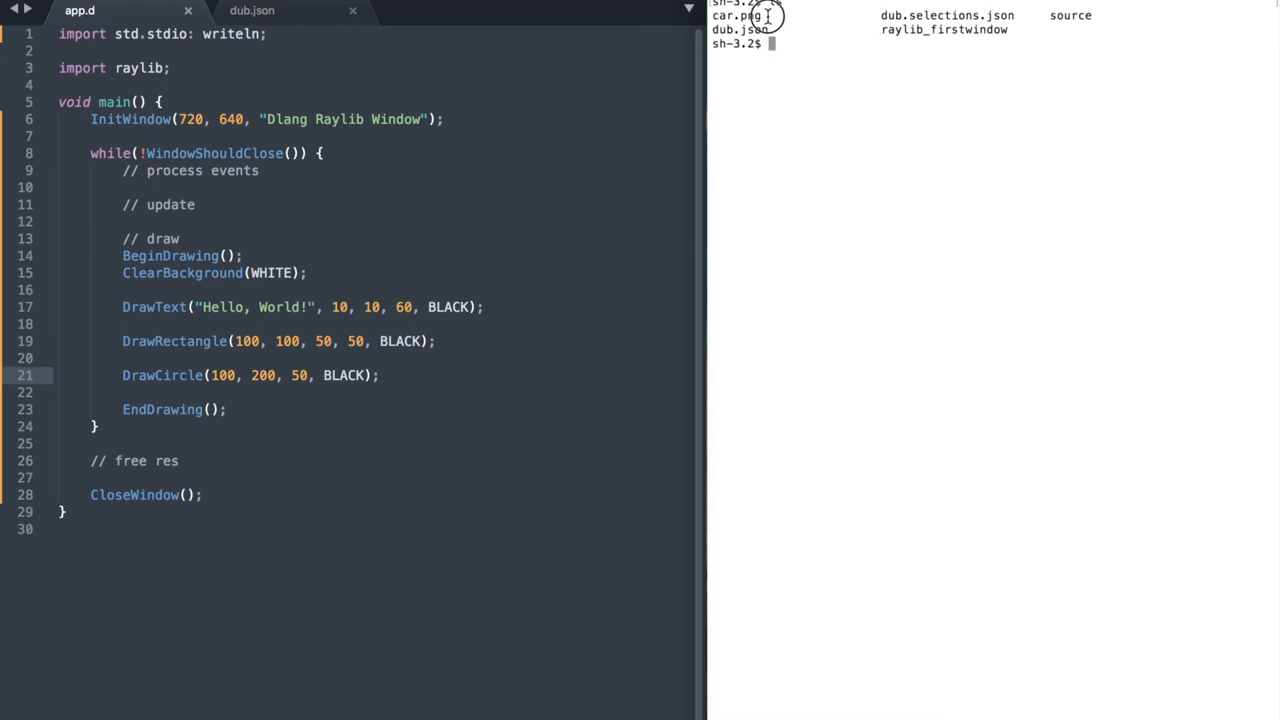
mouse_move(901, 138)
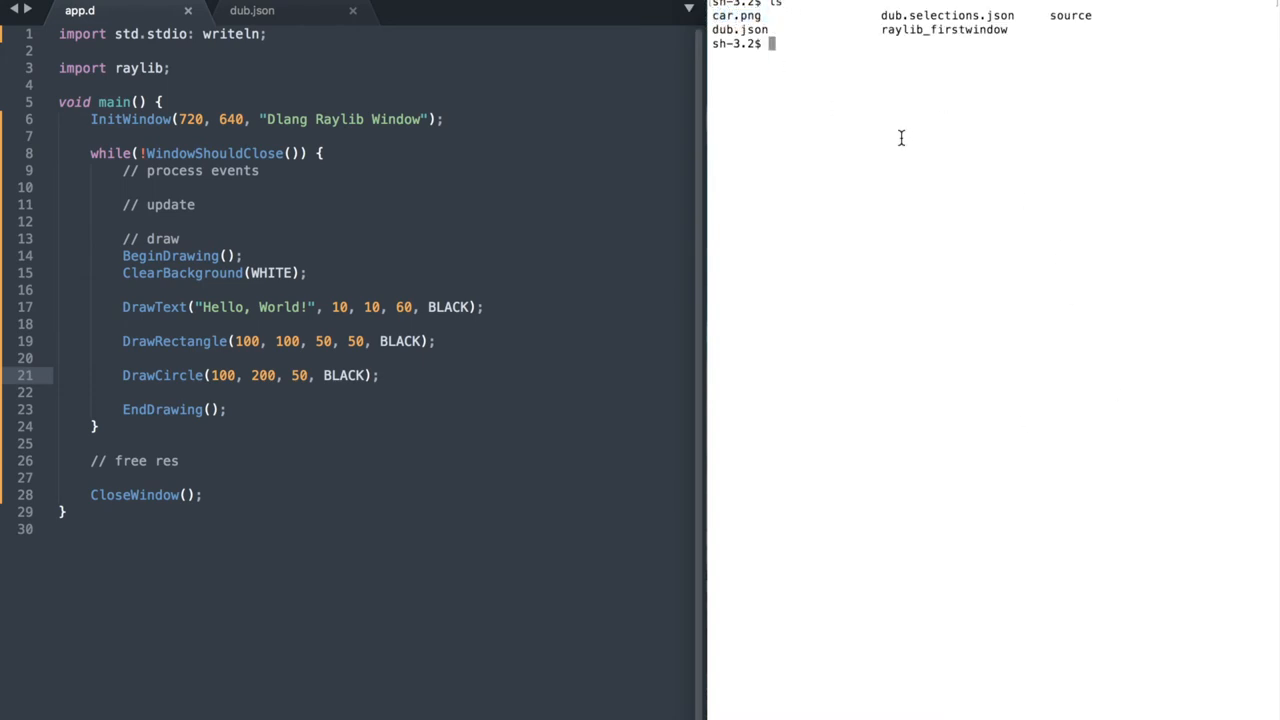
Load car.png into Texture2D image and set its width and height to 240.
type("Texture2")
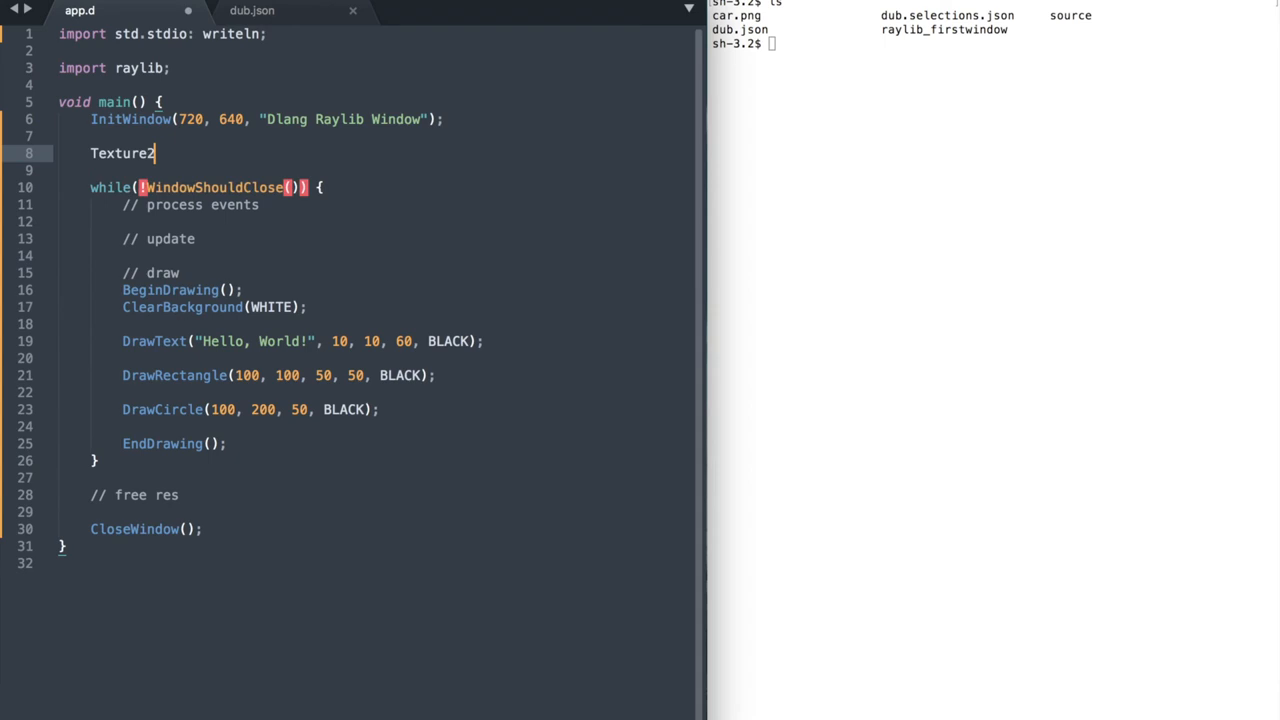
type("D image = LoadT")
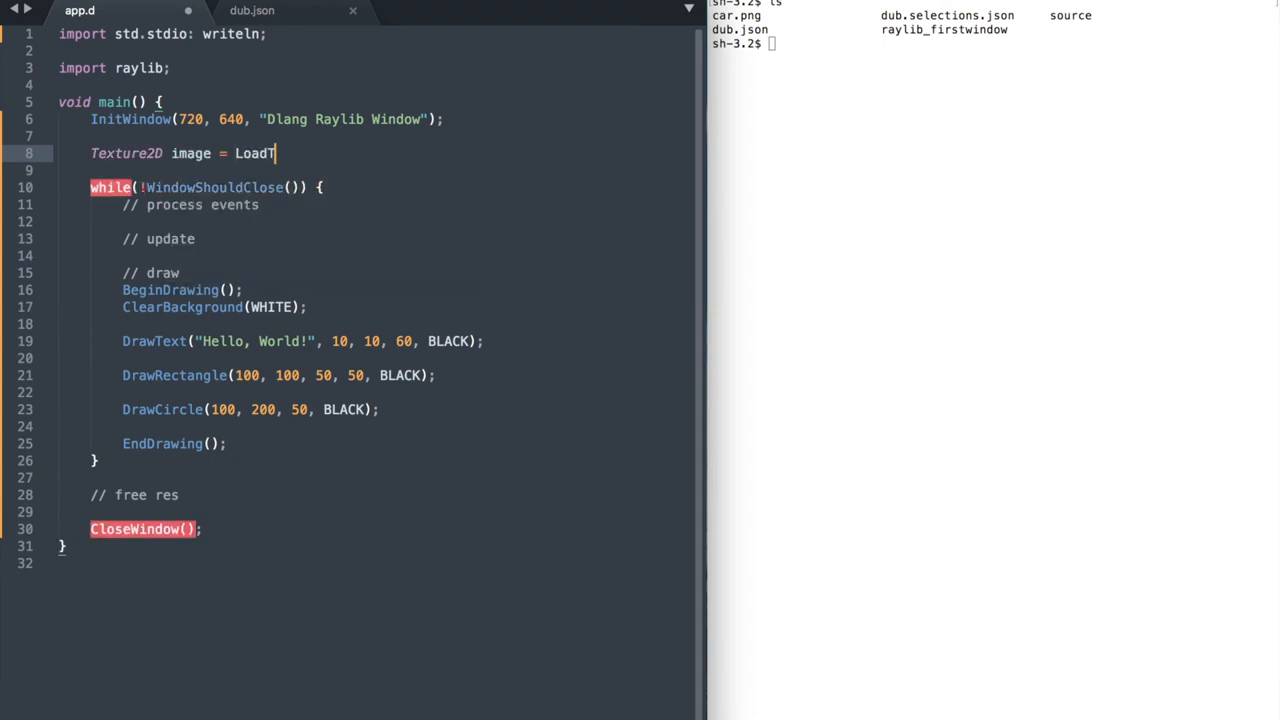
type("exture(\"car.png\");")
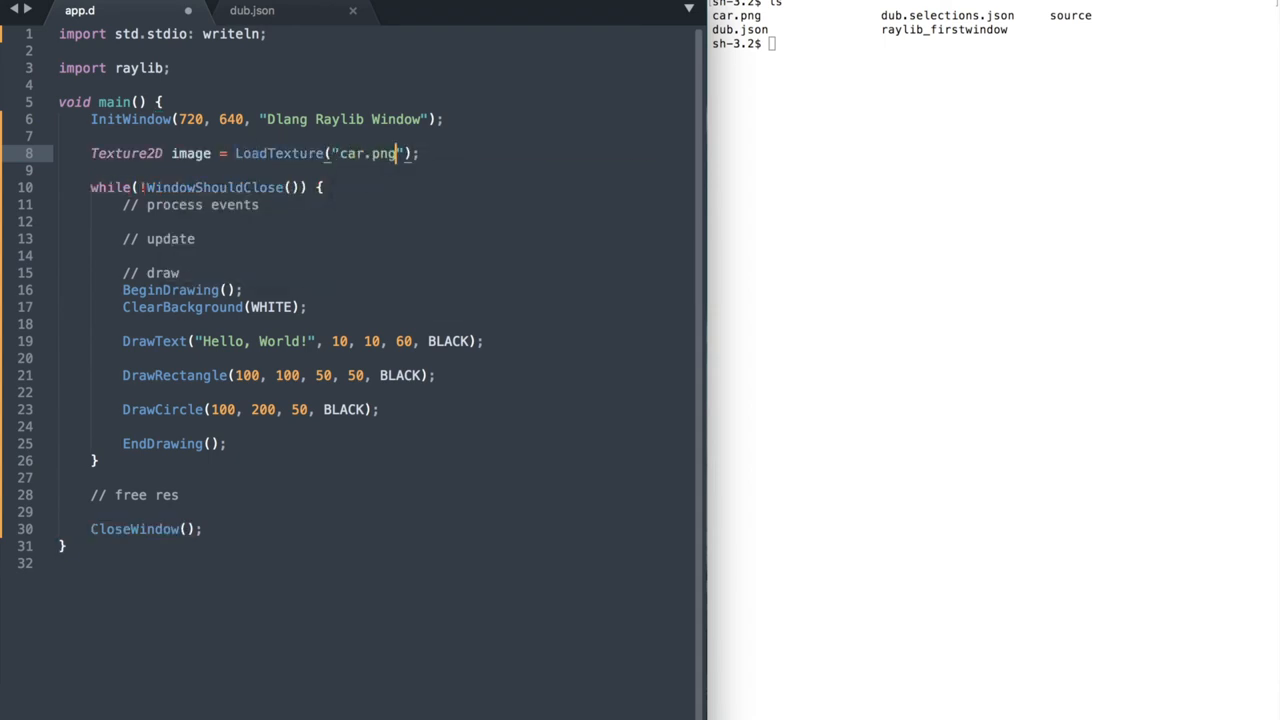
type("image.width = image.height = 240;")
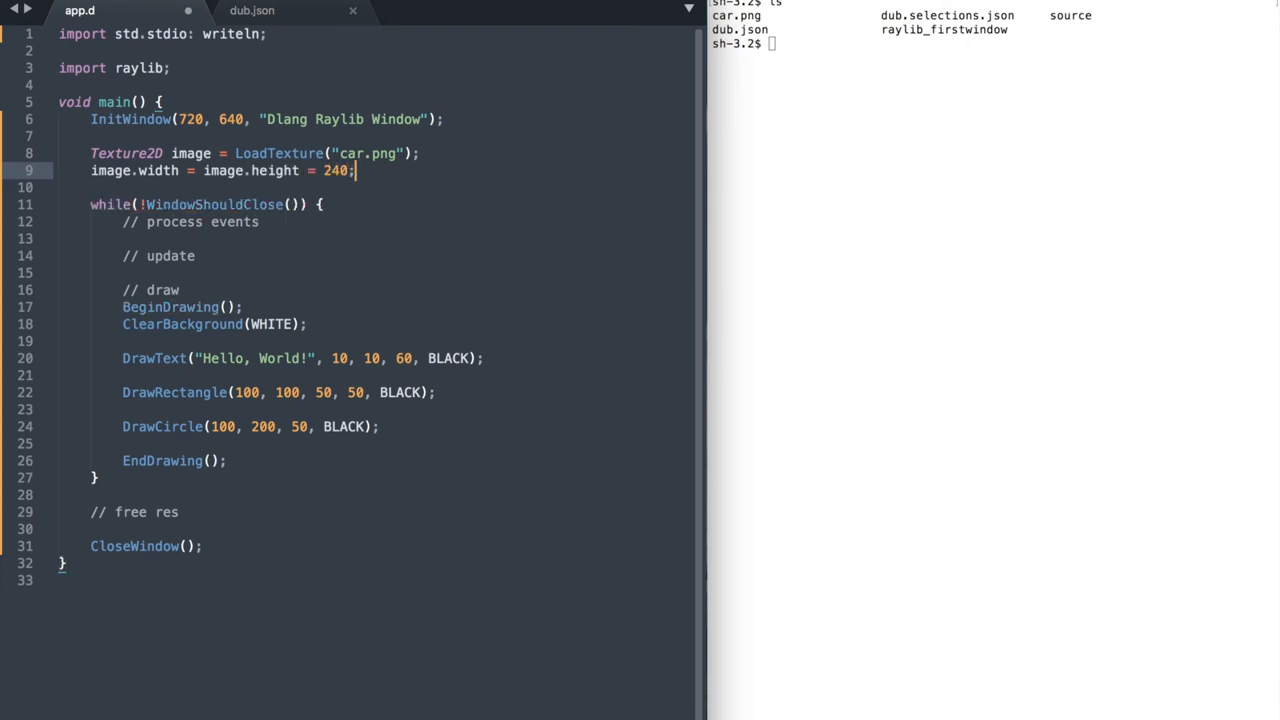
Add UnloadTexture(image) and draw the texture at 100,400 tinted WHITE.
type("UnloadTexture(i);")
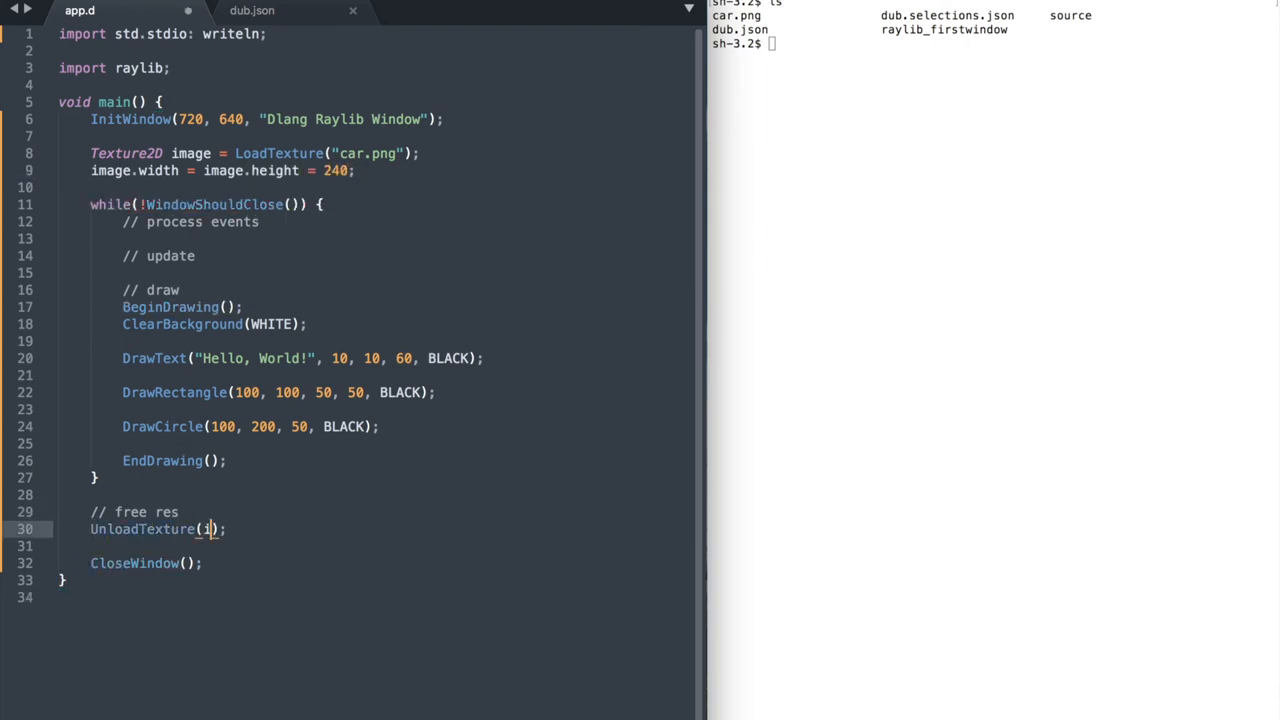
type("D")
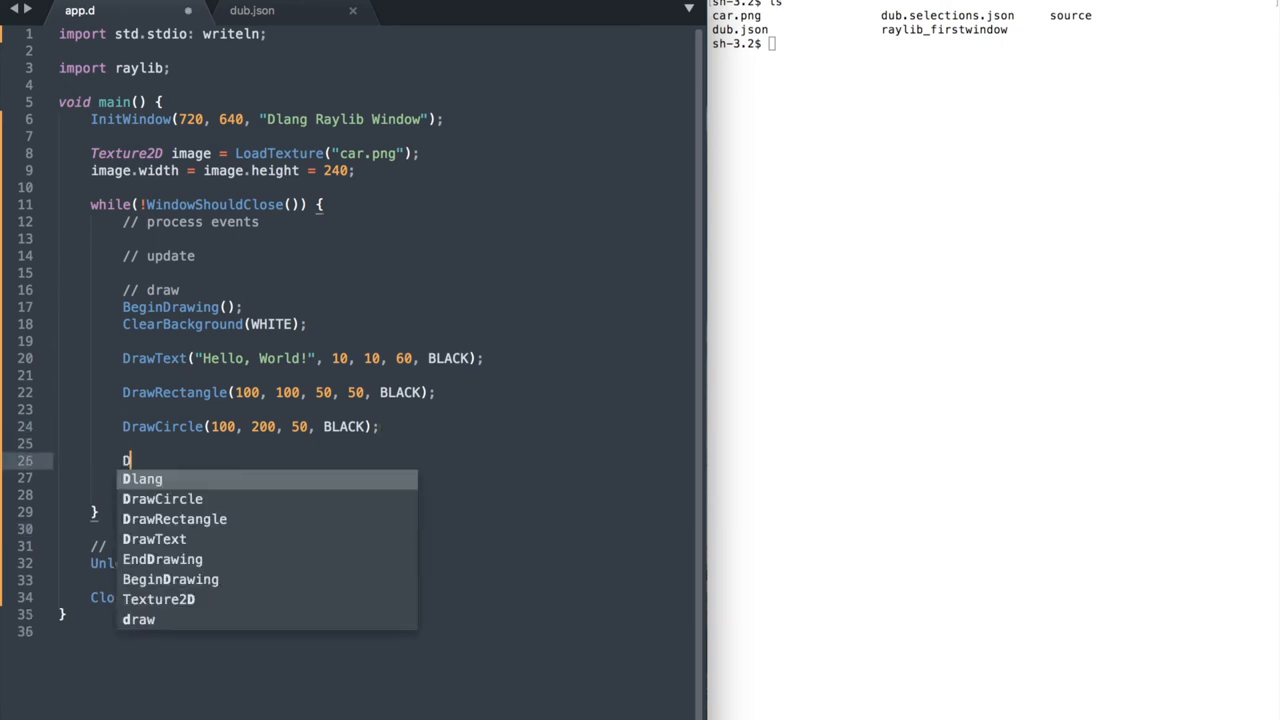
type("rawTexture")
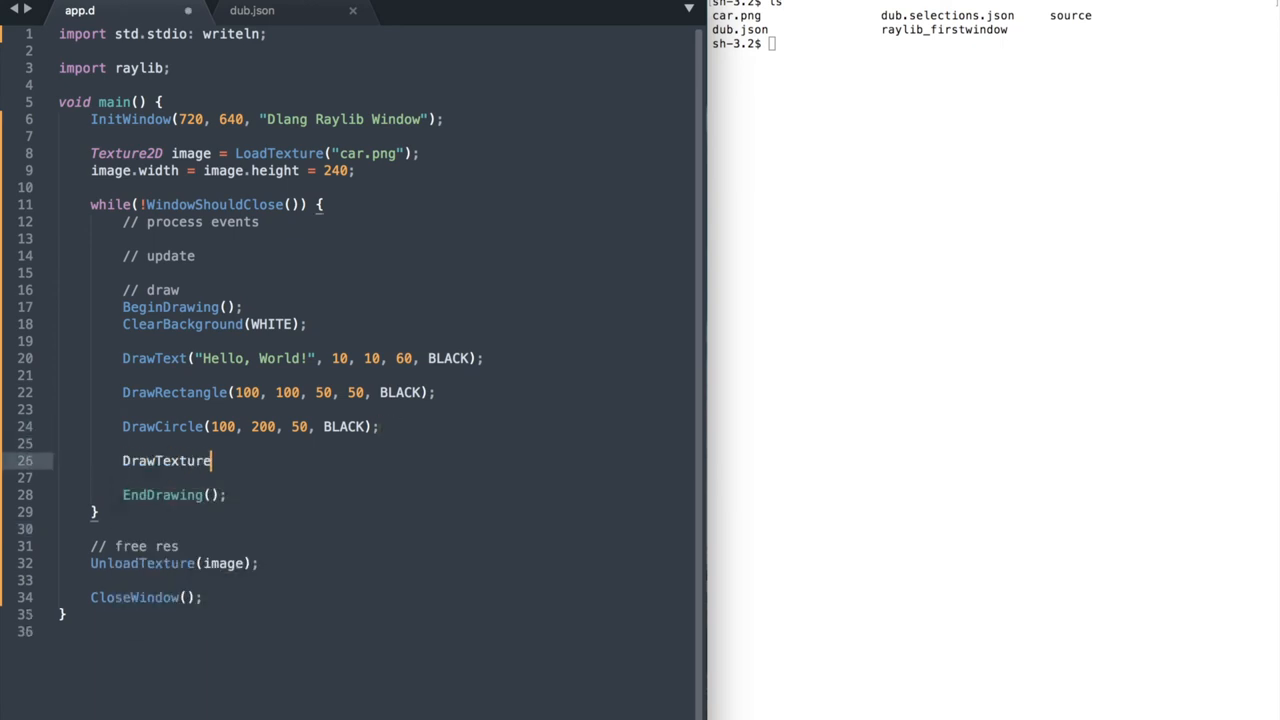
type("();")
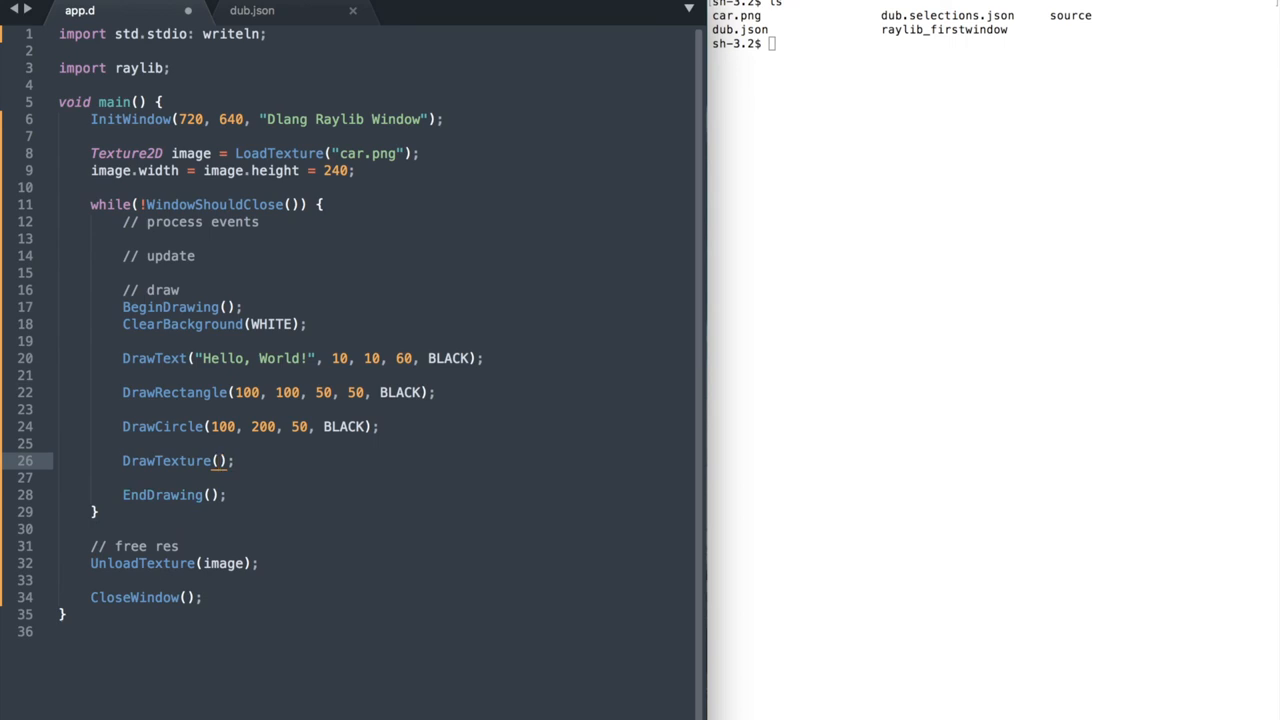
type("image, 100, 40")
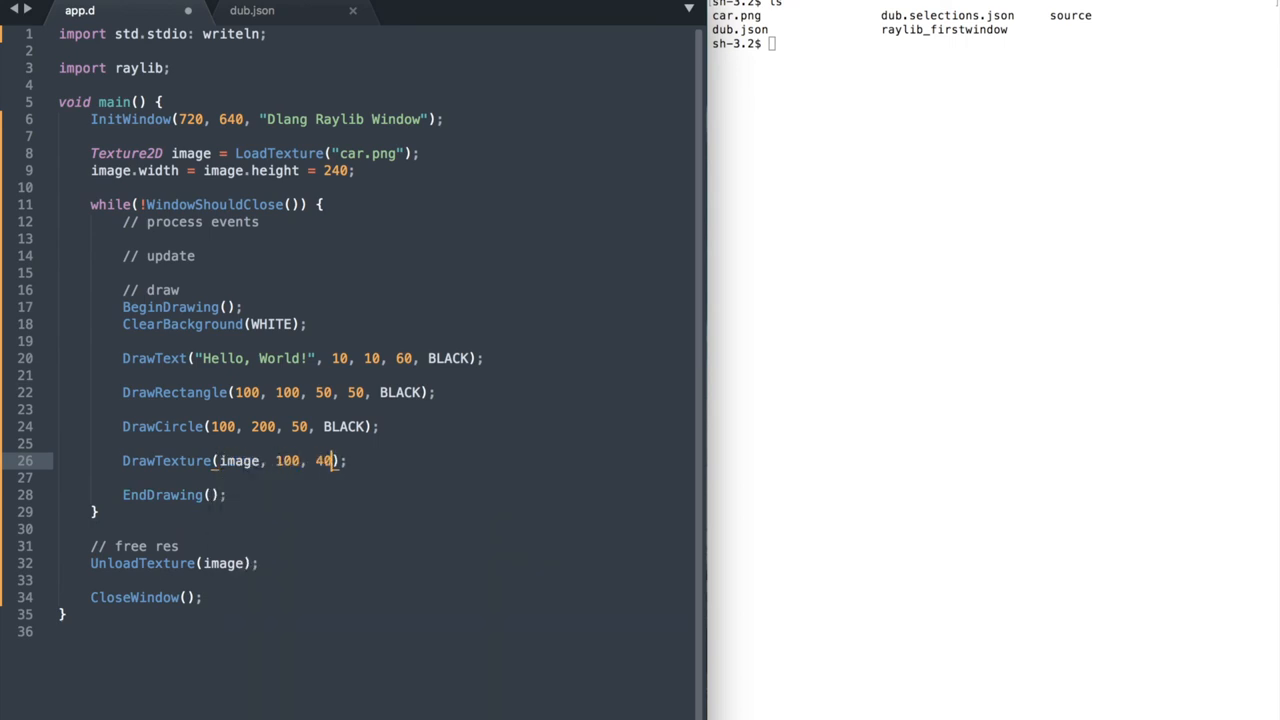
type("0, WHITE")
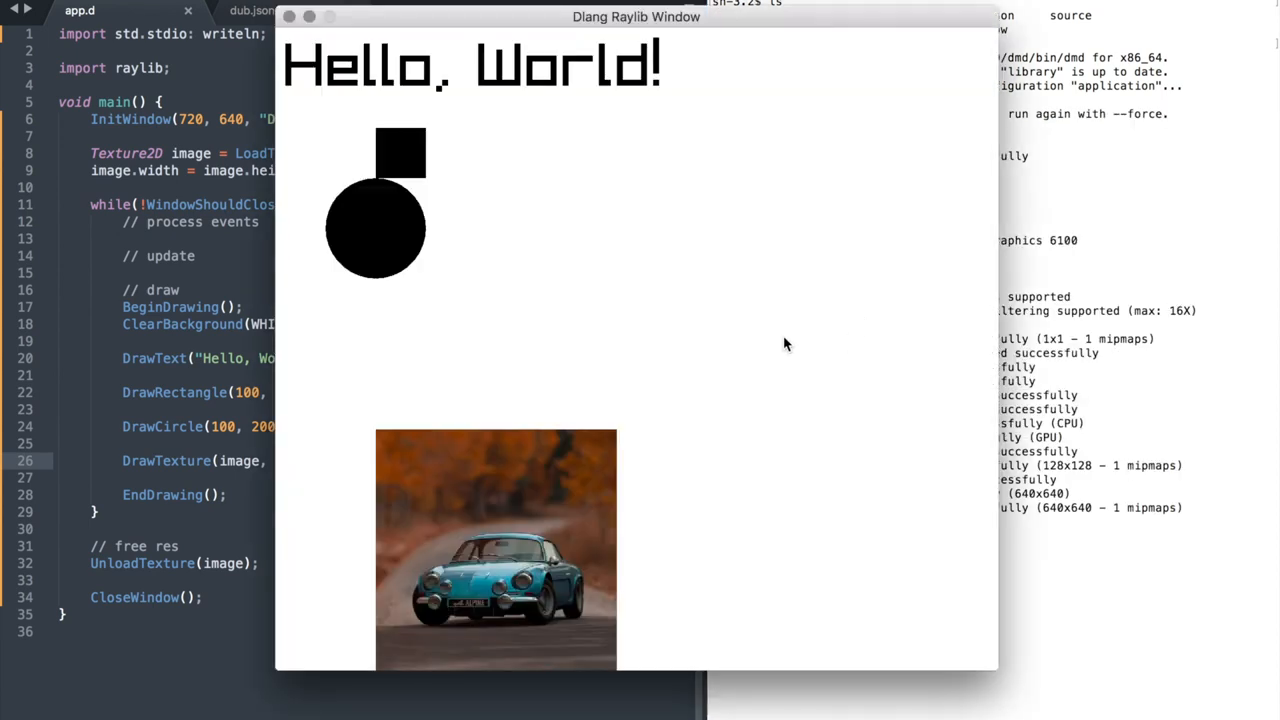
mouse_move(456, 556)
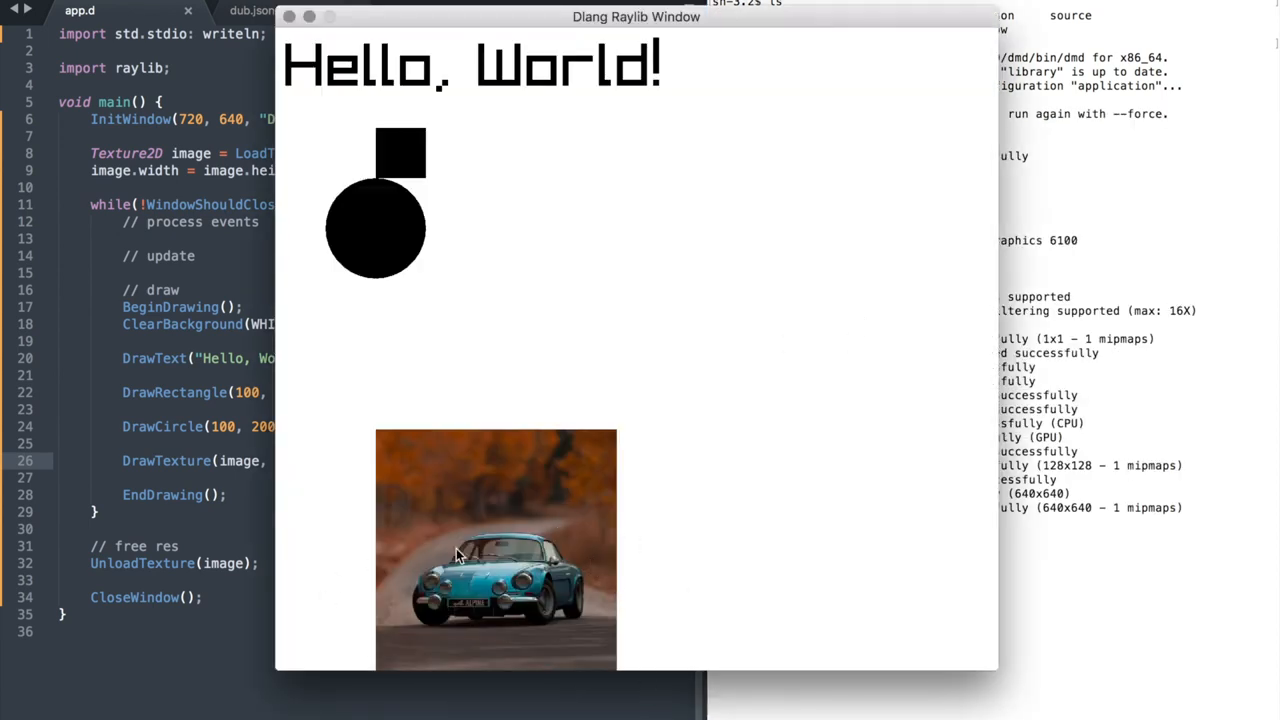
mouse_move(555, 300)
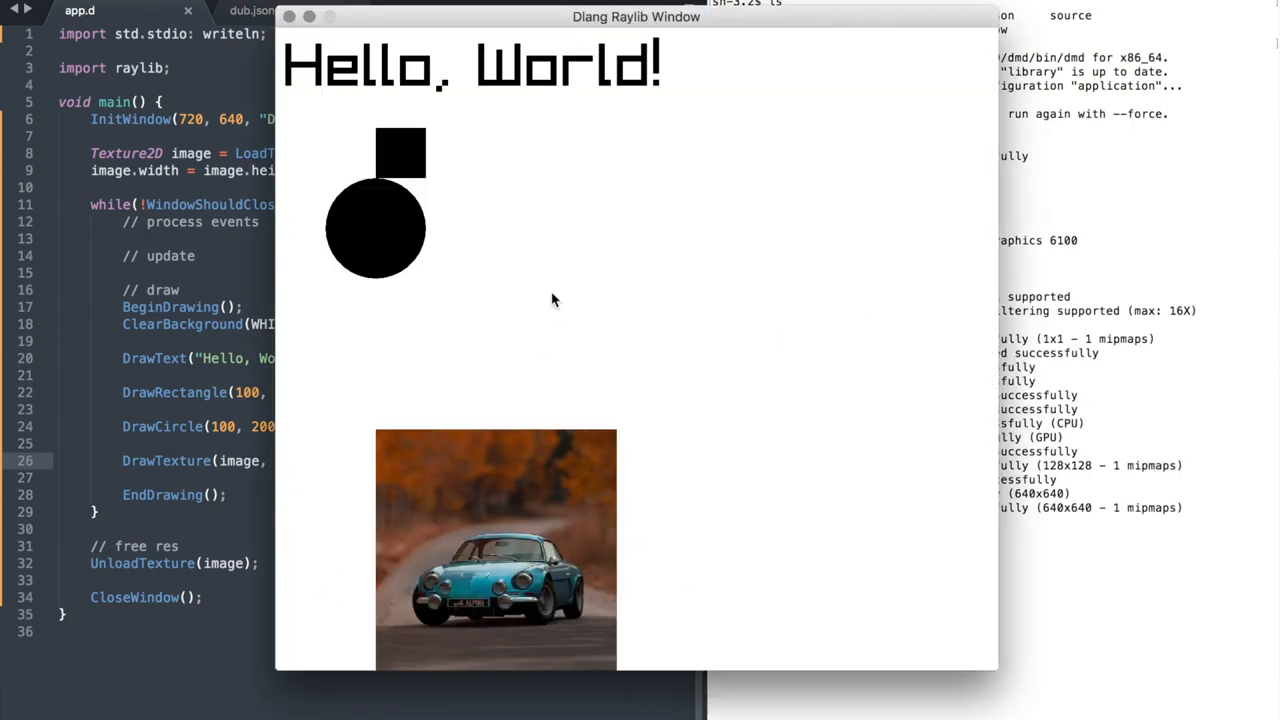